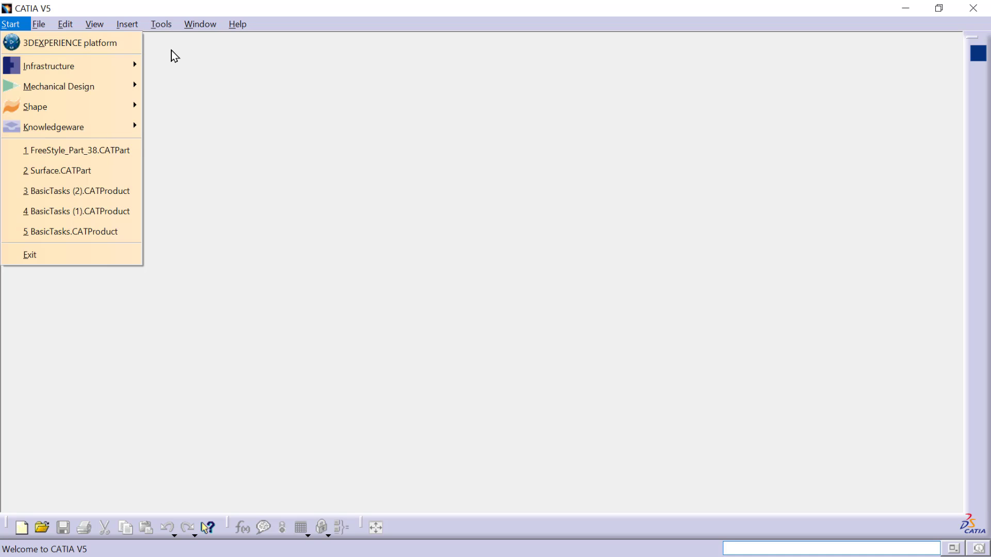
Step: Reach the Licensing page of Tools > Options, listing the granted product configurations
{"action": "left_click", "coordinate": [162, 24]}
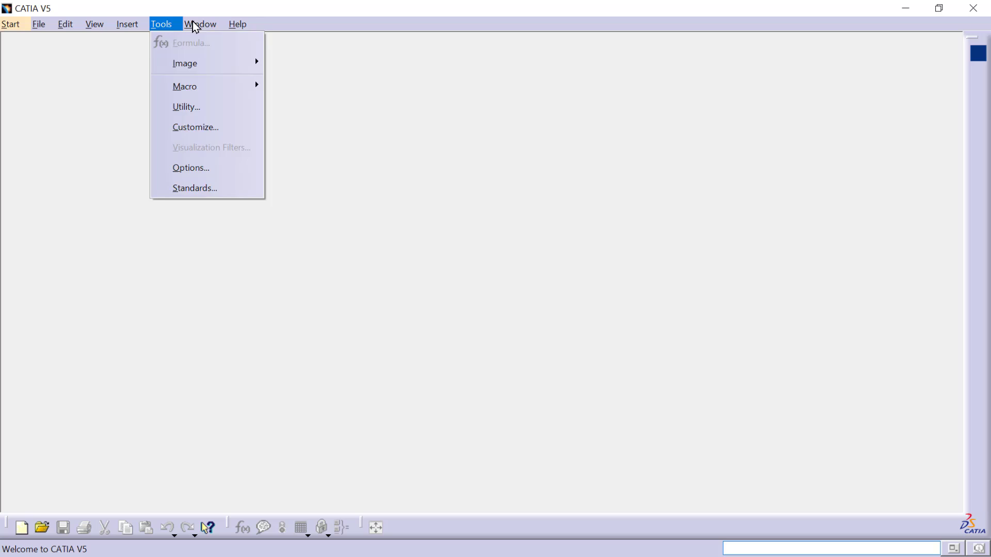
{"action": "left_click", "coordinate": [10, 24]}
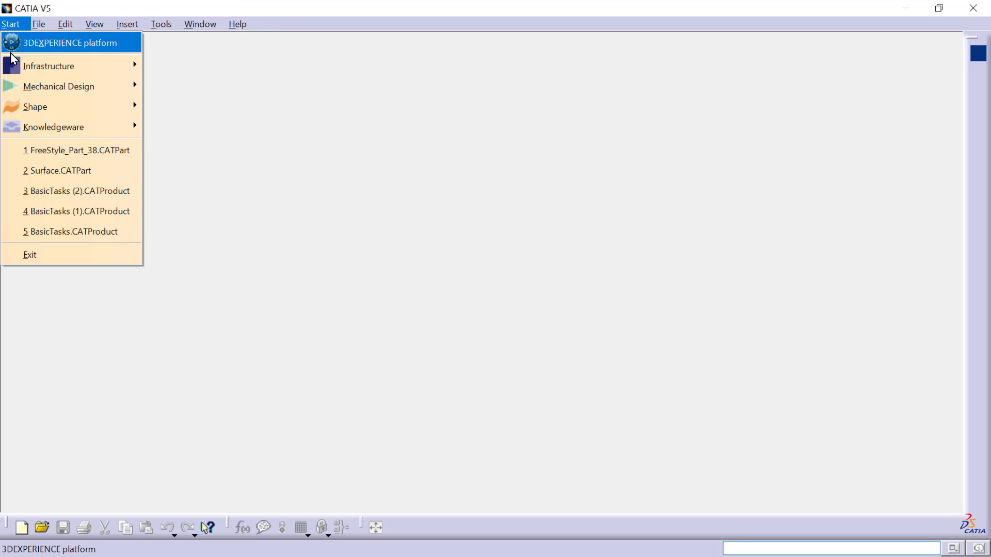
{"action": "mouse_move", "coordinate": [49, 66]}
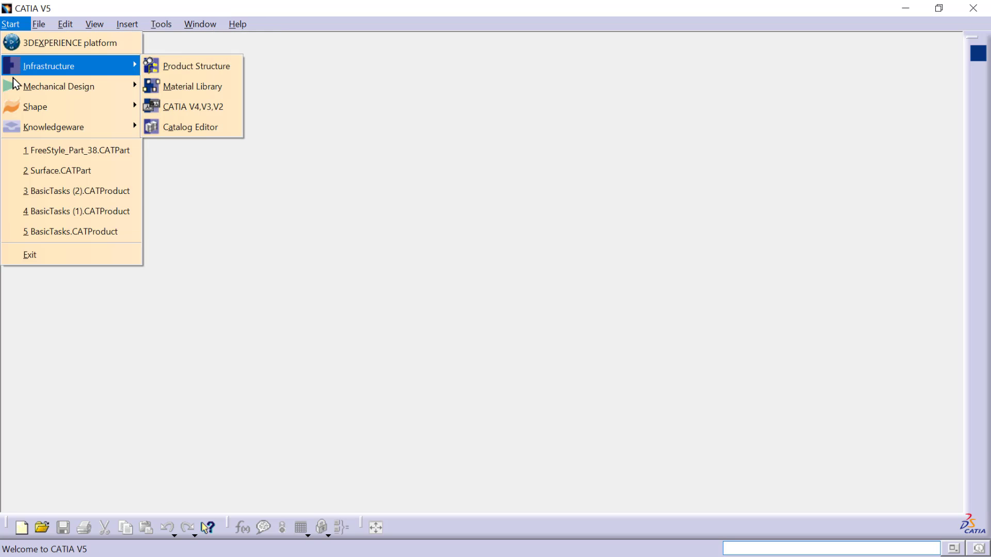
{"action": "mouse_move", "coordinate": [35, 107]}
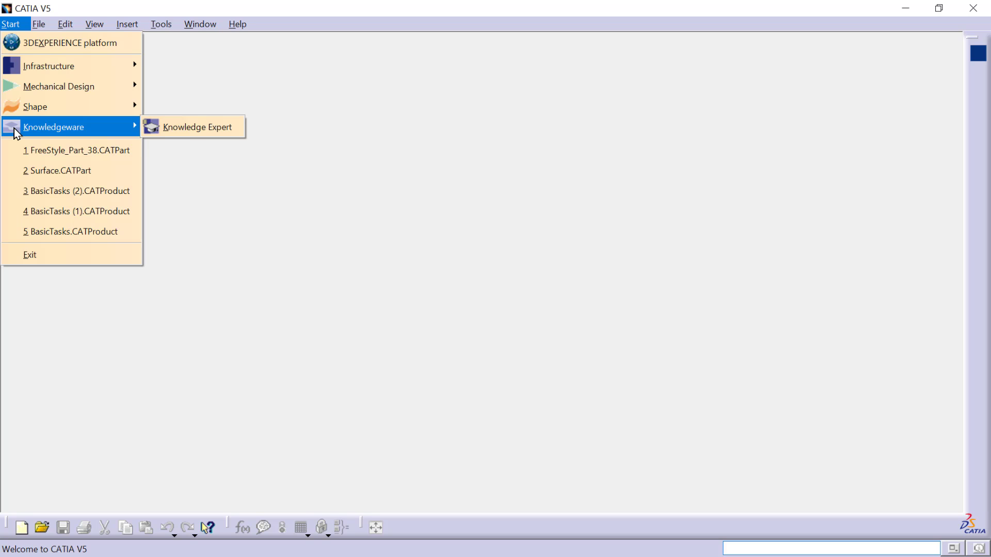
{"action": "mouse_move", "coordinate": [30, 138]}
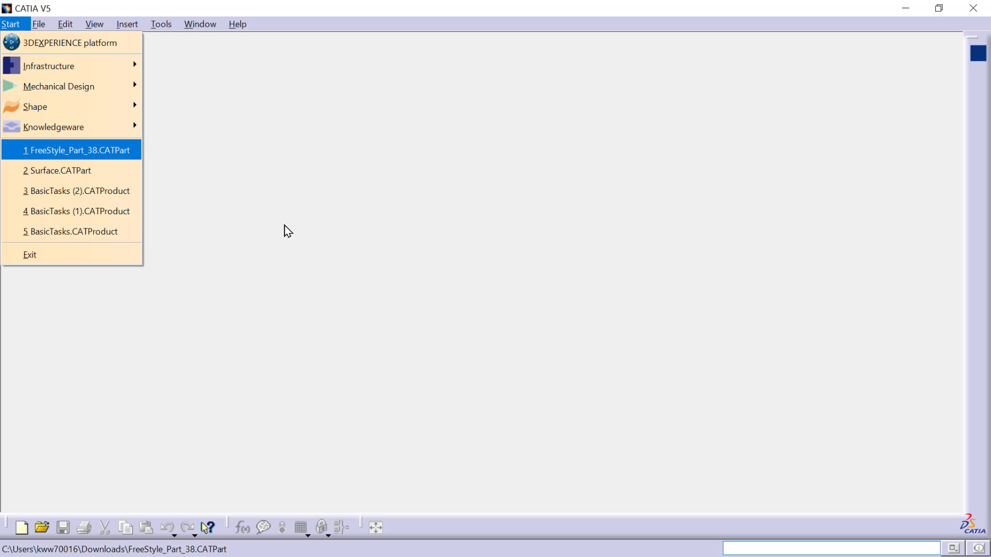
{"action": "mouse_move", "coordinate": [166, 42]}
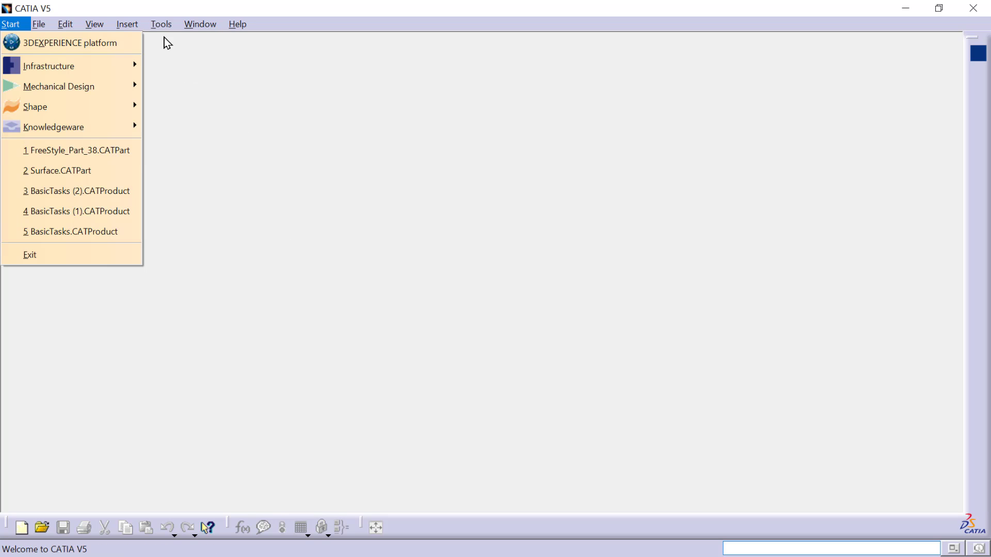
{"action": "left_click", "coordinate": [161, 23]}
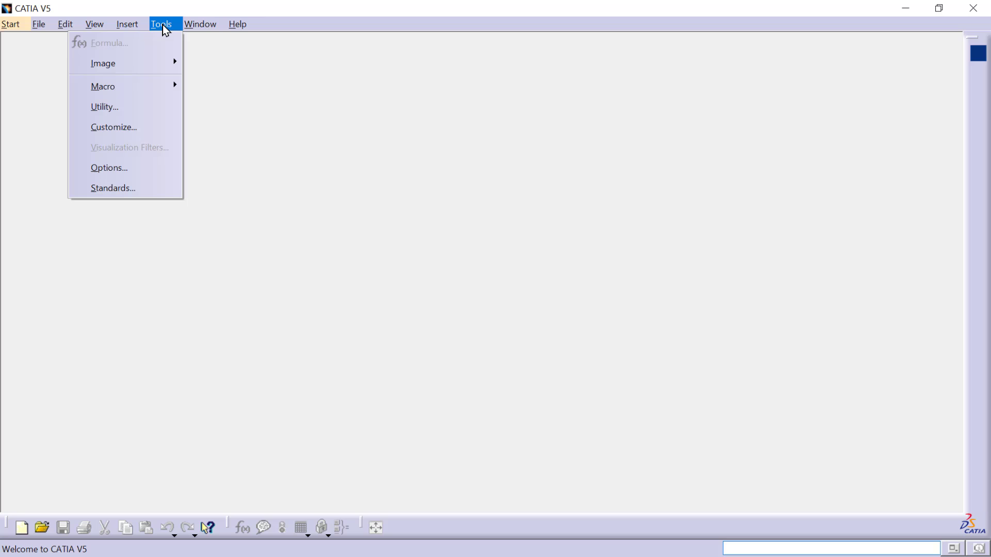
{"action": "mouse_move", "coordinate": [108, 167]}
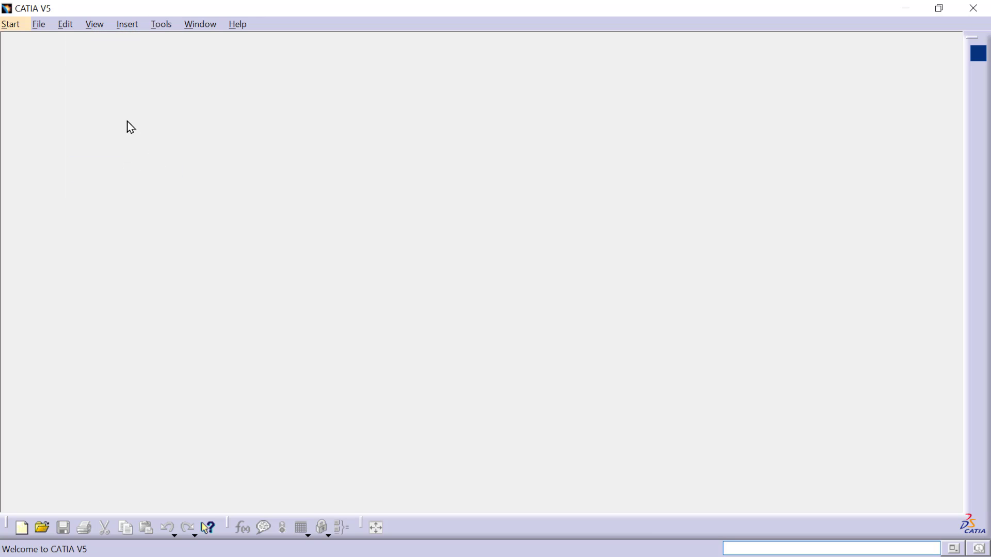
{"action": "left_click", "coordinate": [161, 24]}
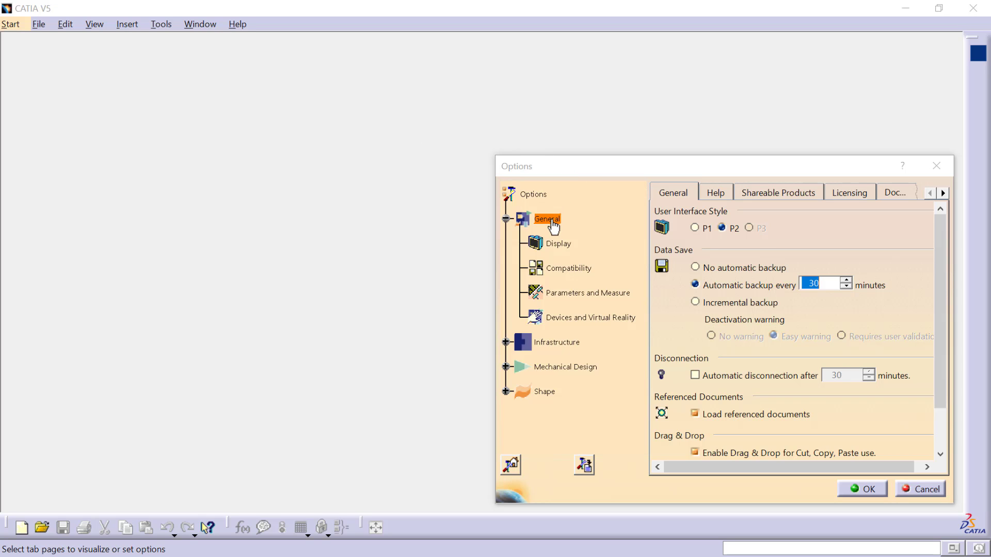
{"action": "mouse_move", "coordinate": [865, 198]}
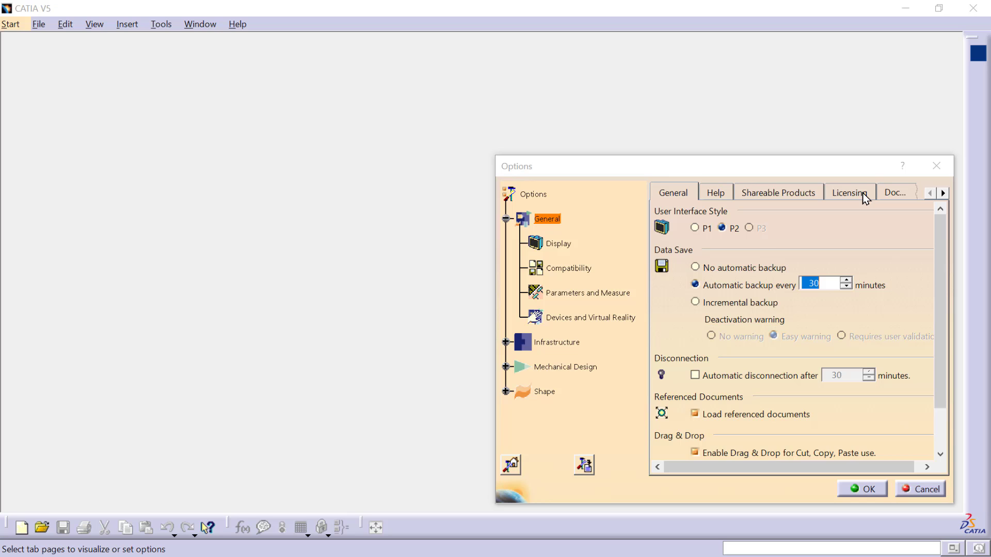
{"action": "left_click", "coordinate": [849, 193]}
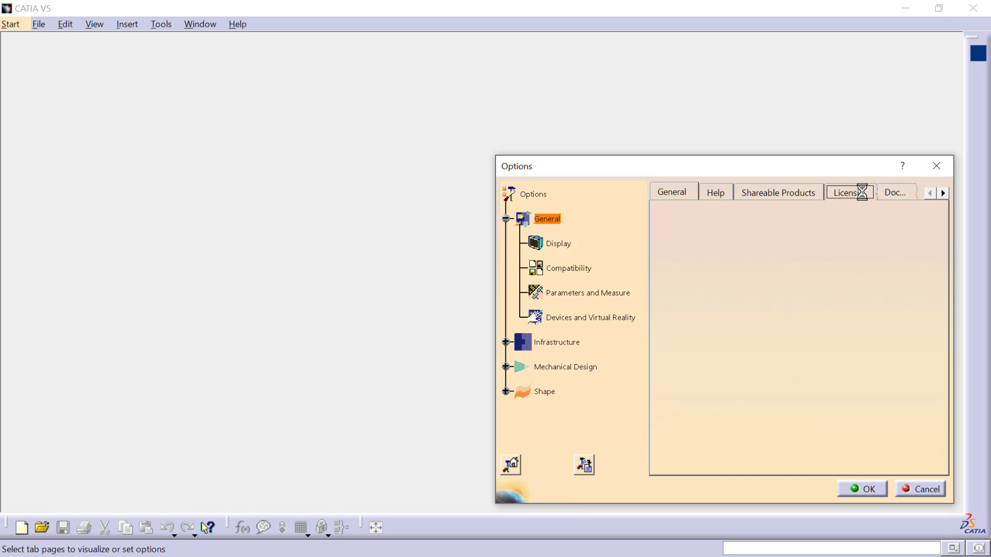
{"action": "left_click", "coordinate": [848, 192]}
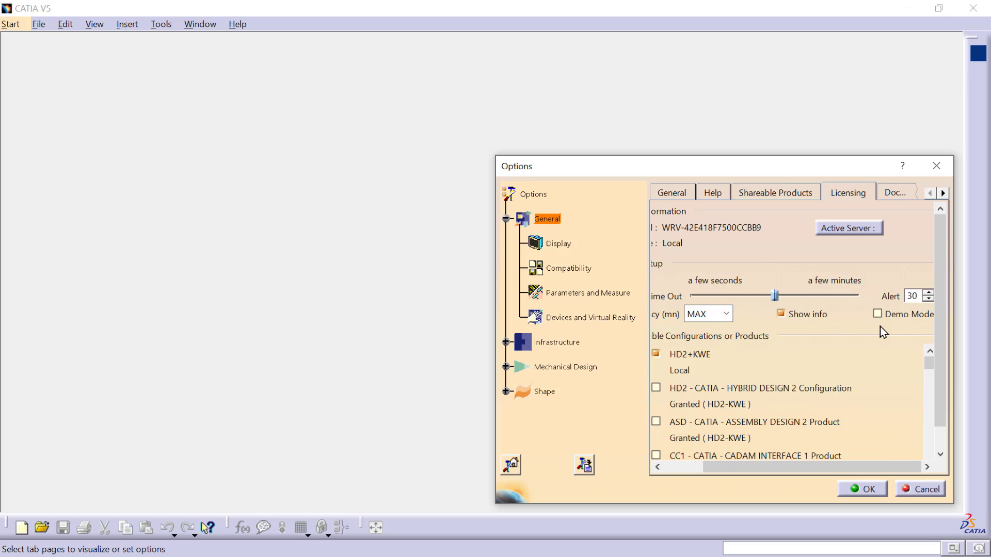
Step: Enable Demo Mode, accept the restart-session warning and confirm the Options dialog
{"action": "left_click", "coordinate": [878, 314]}
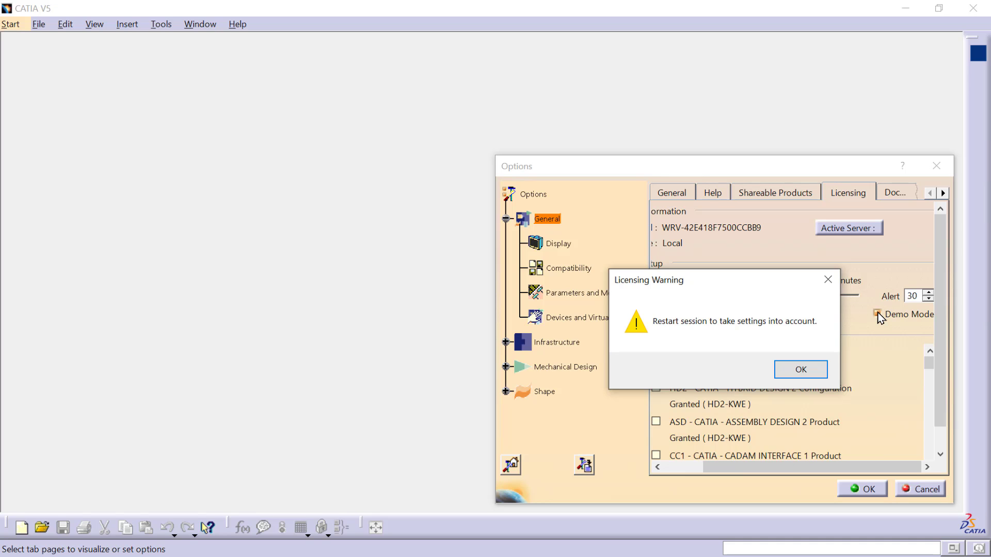
{"action": "left_click", "coordinate": [800, 369]}
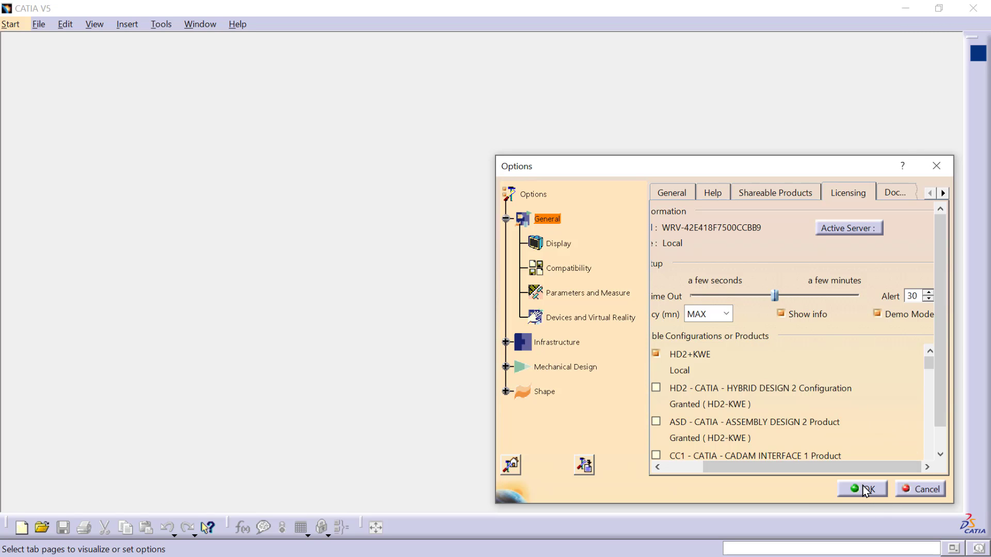
{"action": "left_click", "coordinate": [861, 488]}
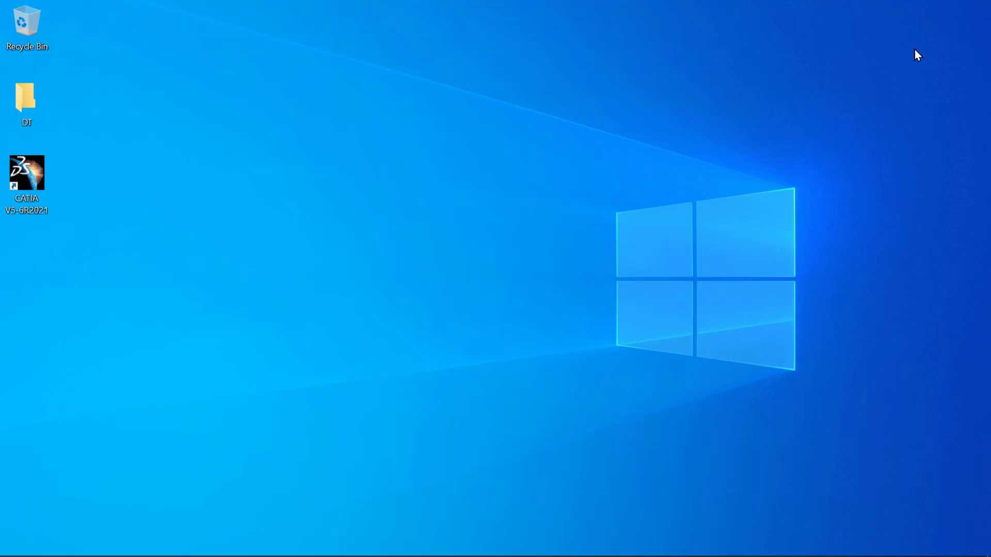
Step: Relaunch CATIA from the V5-6R2021 desktop shortcut so it runs as CATIA V5 DEMONSTRATION
{"action": "left_click", "coordinate": [27, 173]}
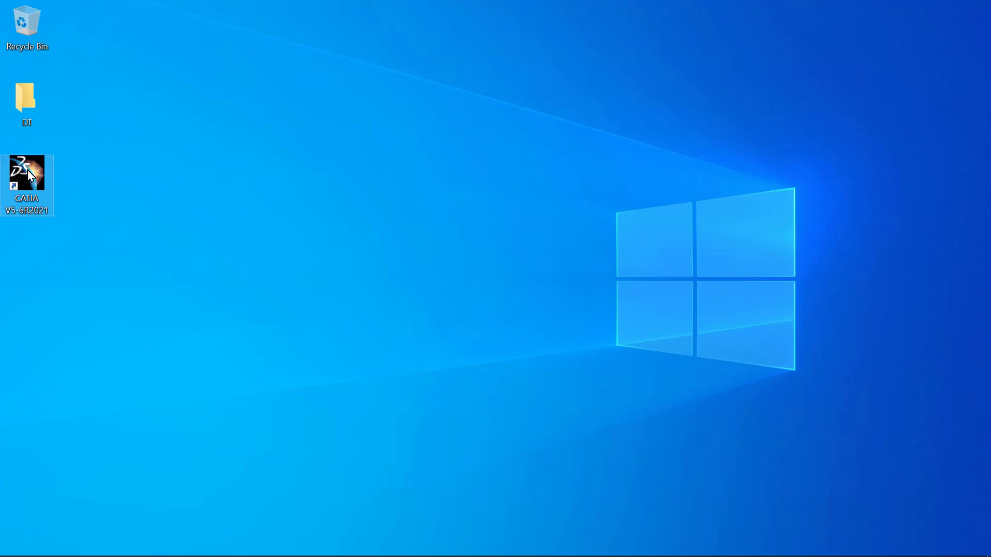
{"action": "left_click", "coordinate": [230, 261]}
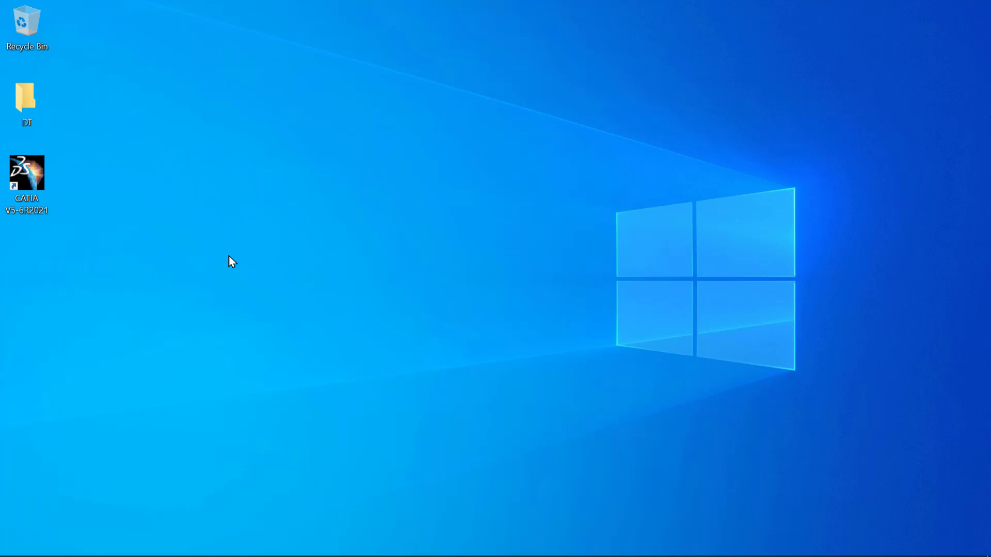
{"action": "mouse_move", "coordinate": [60, 289]}
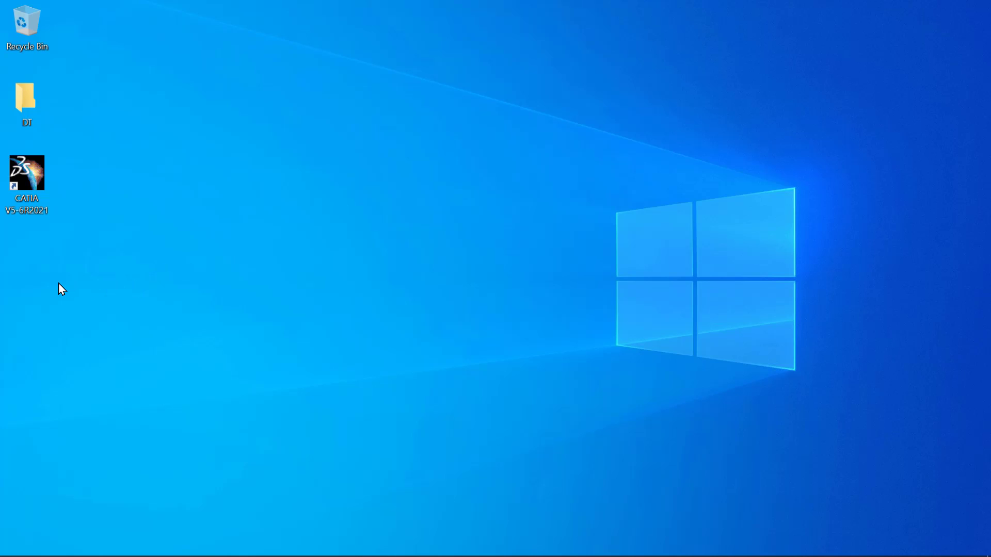
{"action": "mouse_move", "coordinate": [89, 351]}
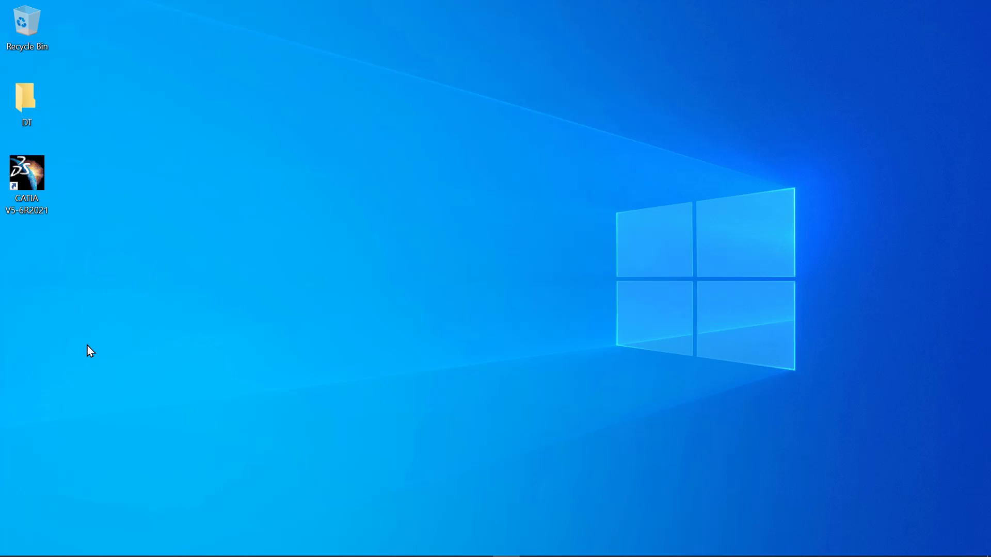
{"action": "mouse_move", "coordinate": [180, 440]}
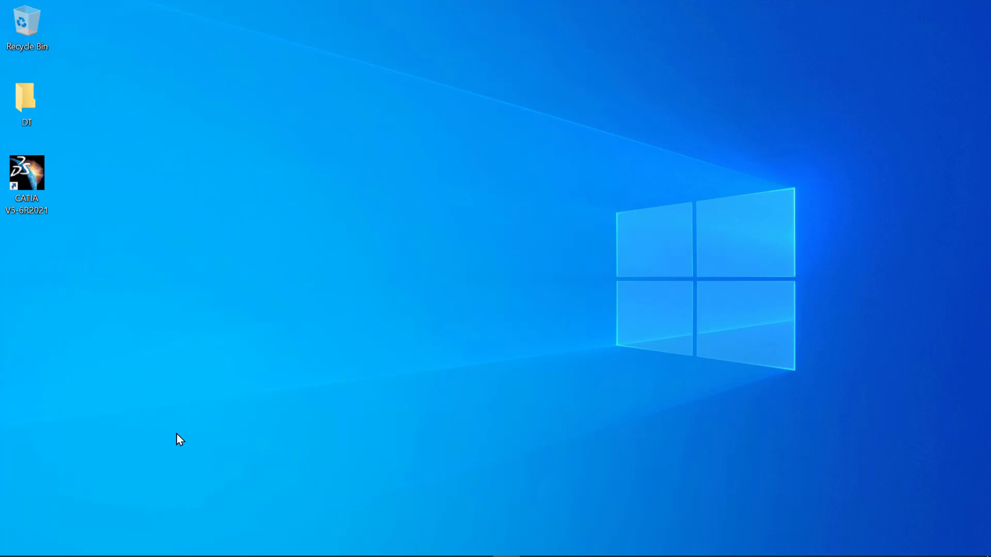
{"action": "mouse_move", "coordinate": [204, 449]}
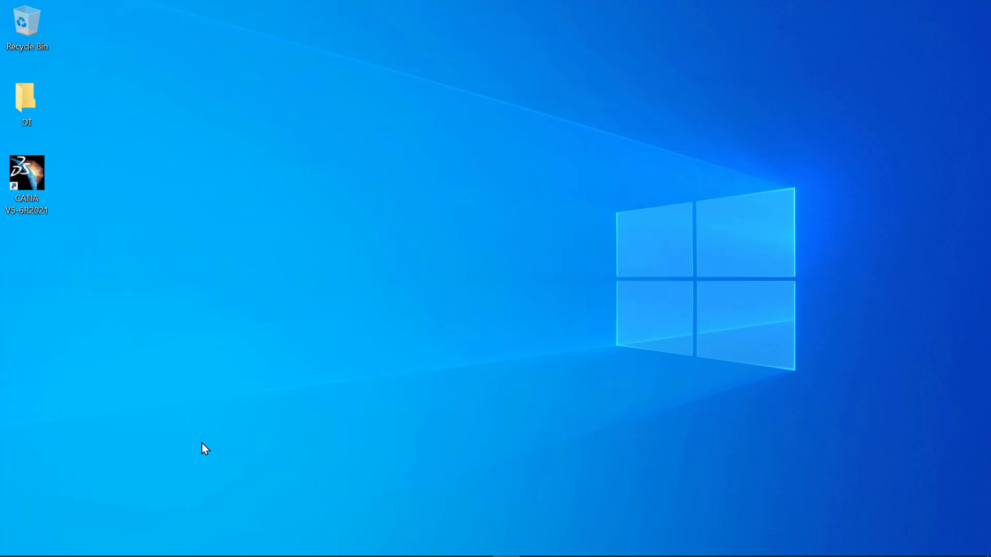
{"action": "double_click", "coordinate": [27, 173]}
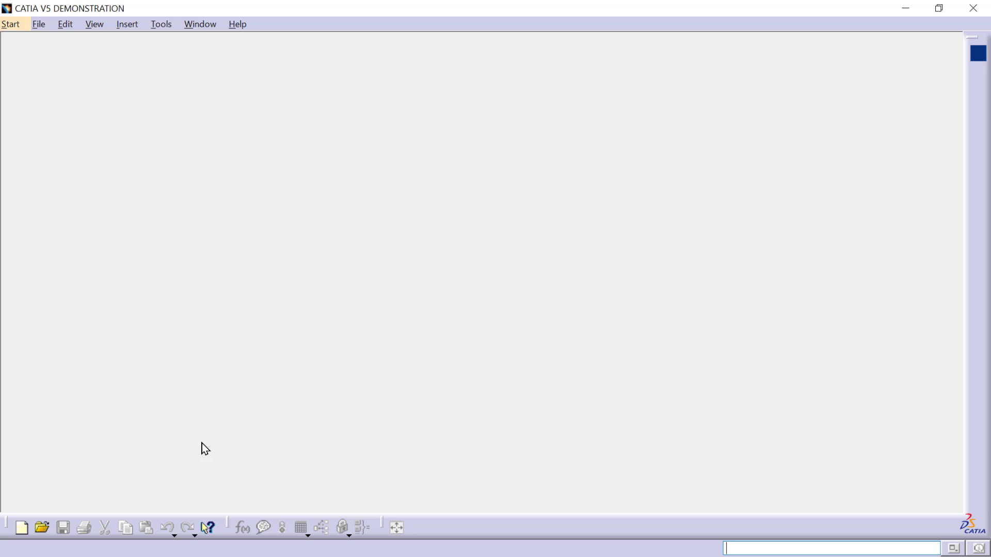
{"action": "mouse_move", "coordinate": [117, 207]}
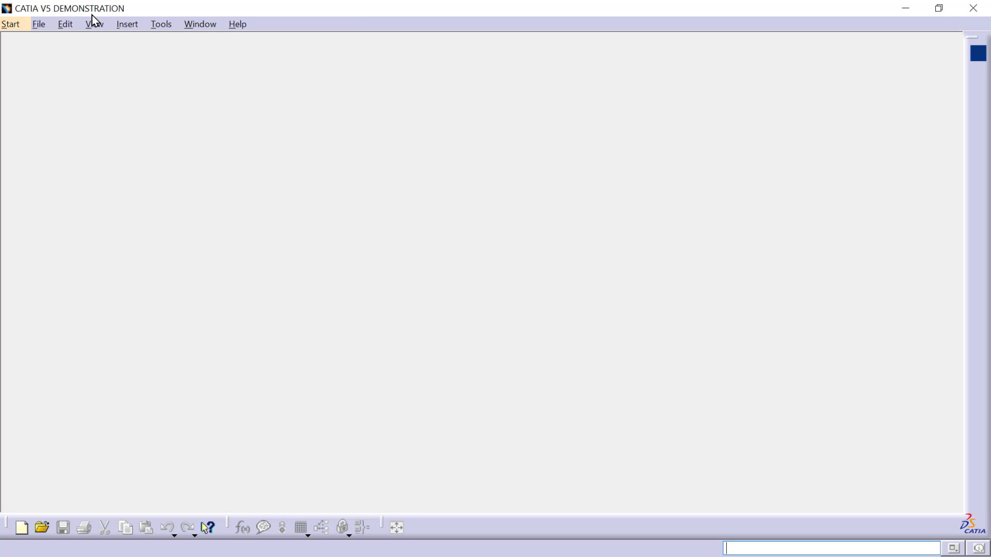
{"action": "mouse_move", "coordinate": [140, 17]}
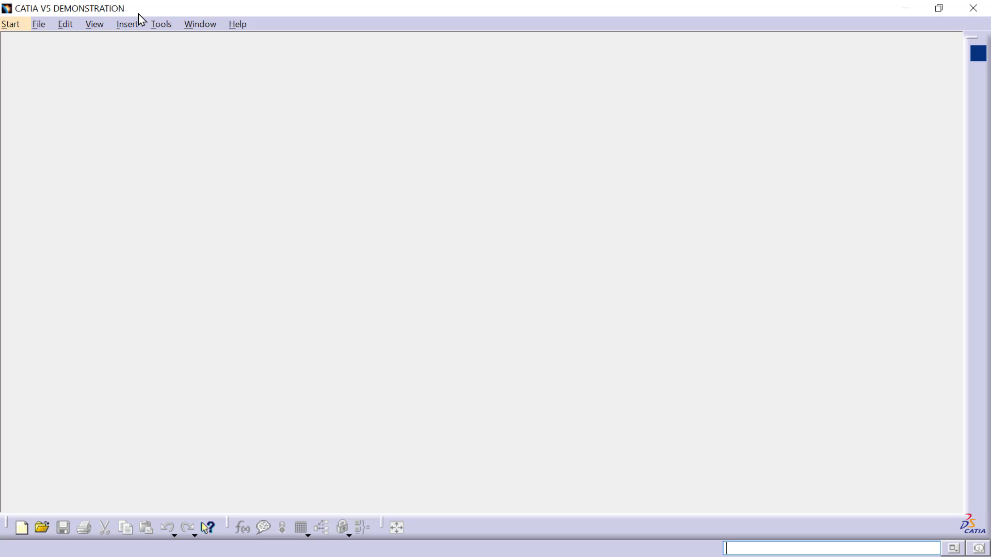
{"action": "mouse_move", "coordinate": [124, 31]}
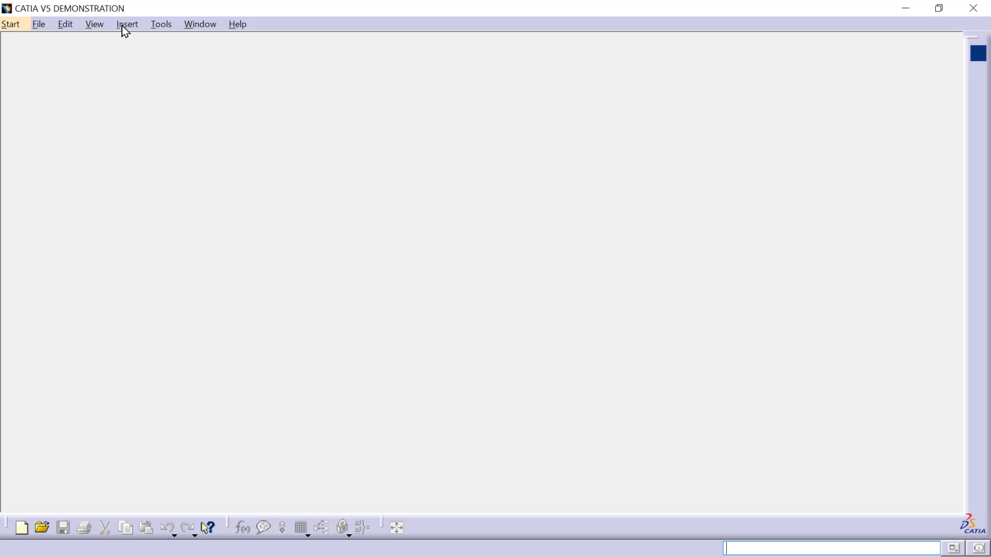
Step: Show the Start menu's workbench categories and recent part and product files
{"action": "left_click", "coordinate": [10, 24]}
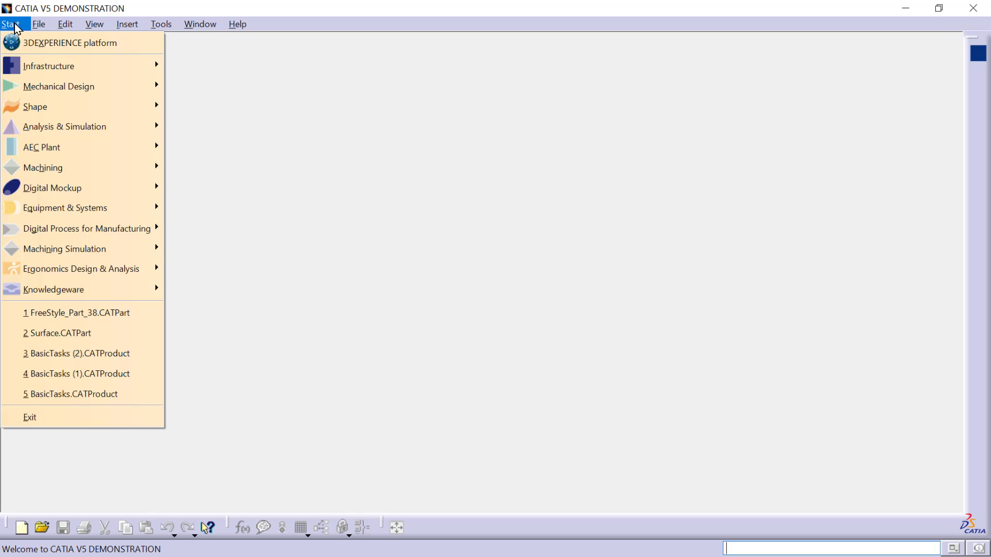
{"action": "mouse_move", "coordinate": [80, 268]}
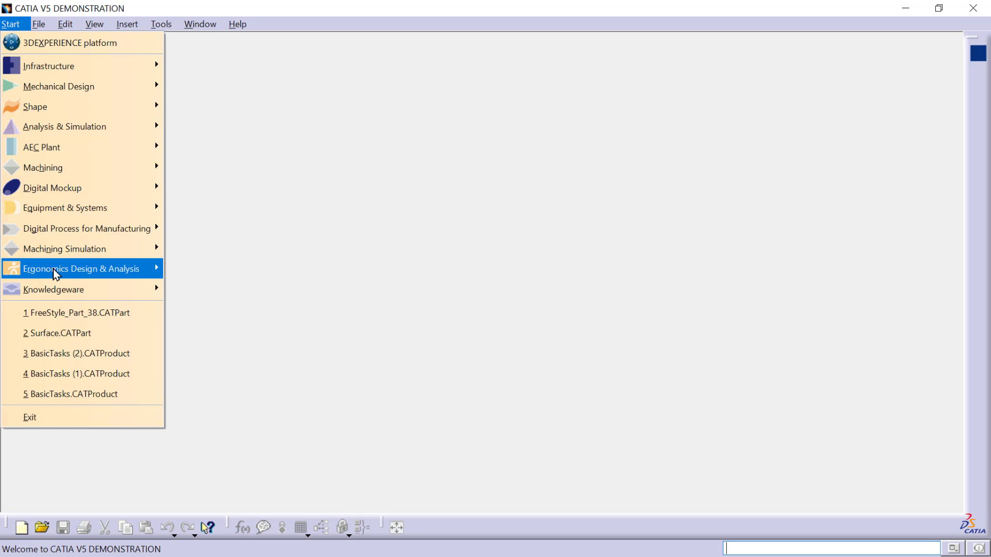
{"action": "mouse_move", "coordinate": [70, 42]}
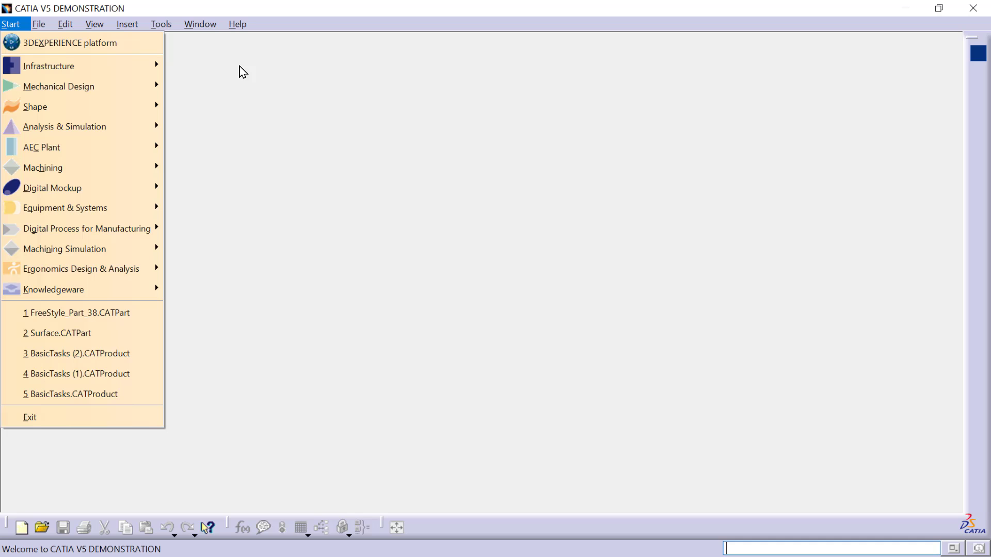
{"action": "mouse_move", "coordinate": [36, 106]}
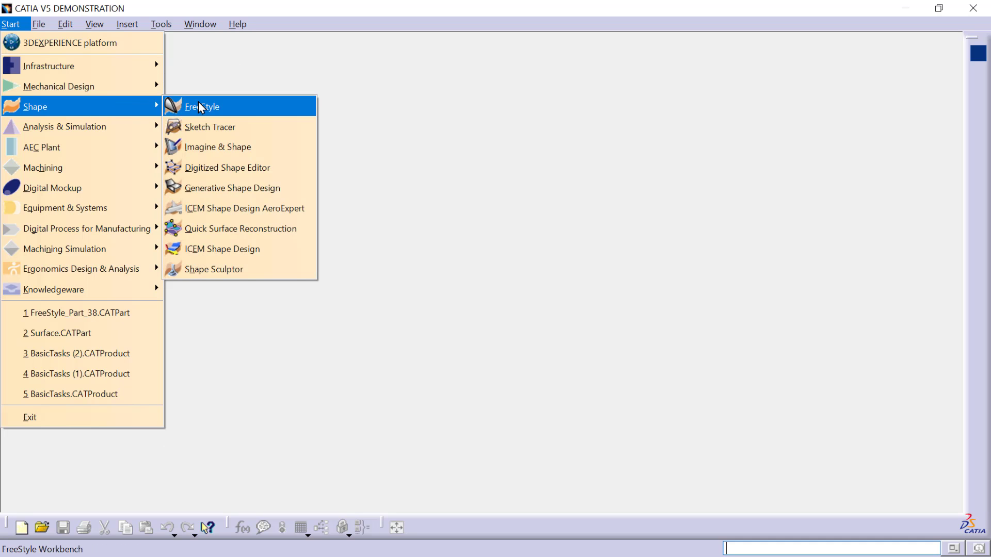
Step: Create new part Part1 in the Shape > FreeStyle workbench
{"action": "left_click", "coordinate": [202, 106]}
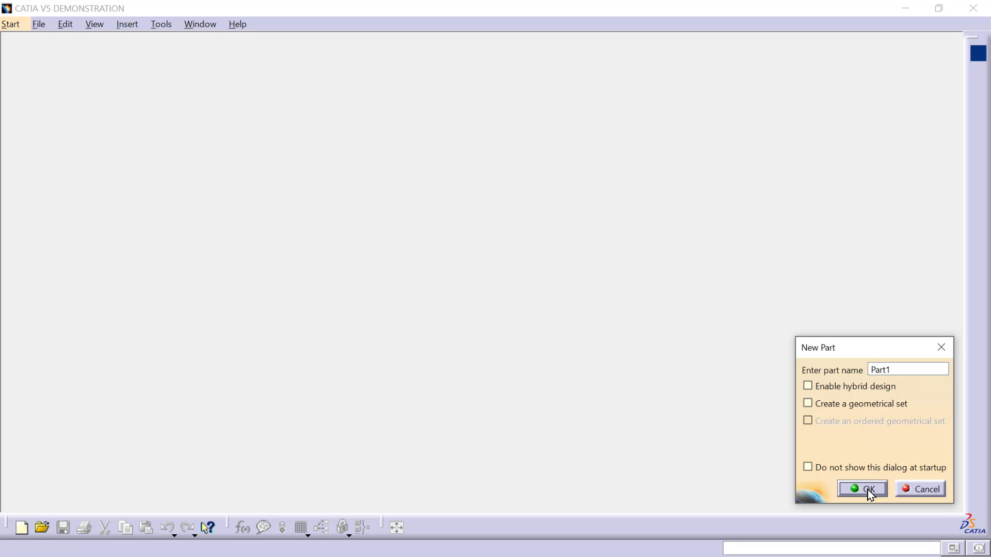
{"action": "left_click", "coordinate": [866, 488]}
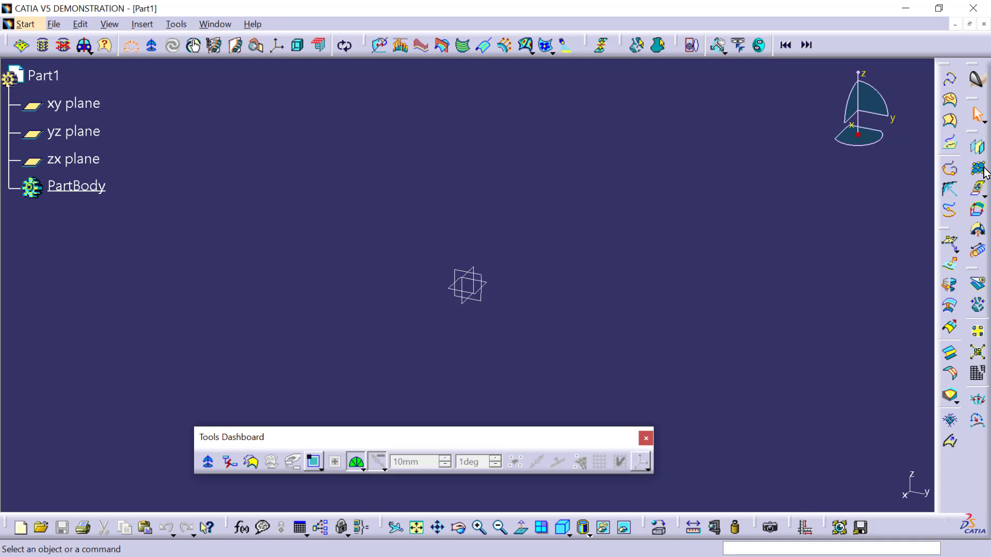
{"action": "mouse_move", "coordinate": [978, 167]}
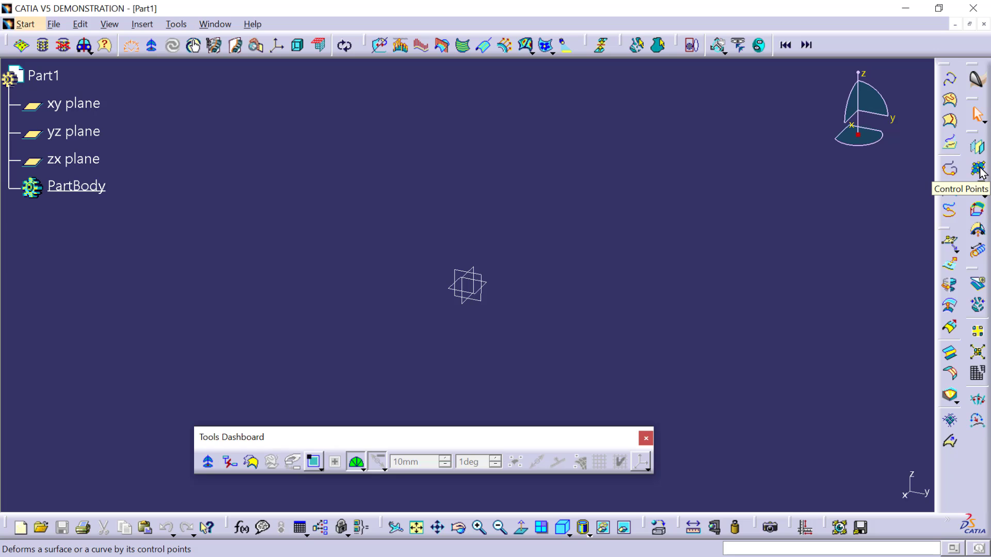
Step: Launch the Control Points command and show its Using Control Points help chapter
{"action": "left_click", "coordinate": [976, 168]}
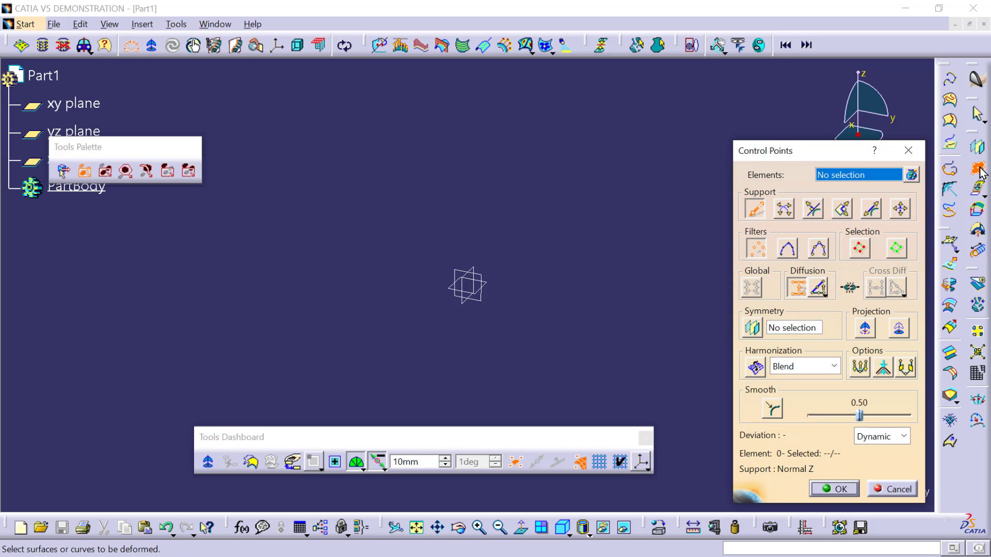
{"action": "mouse_move", "coordinate": [610, 230]}
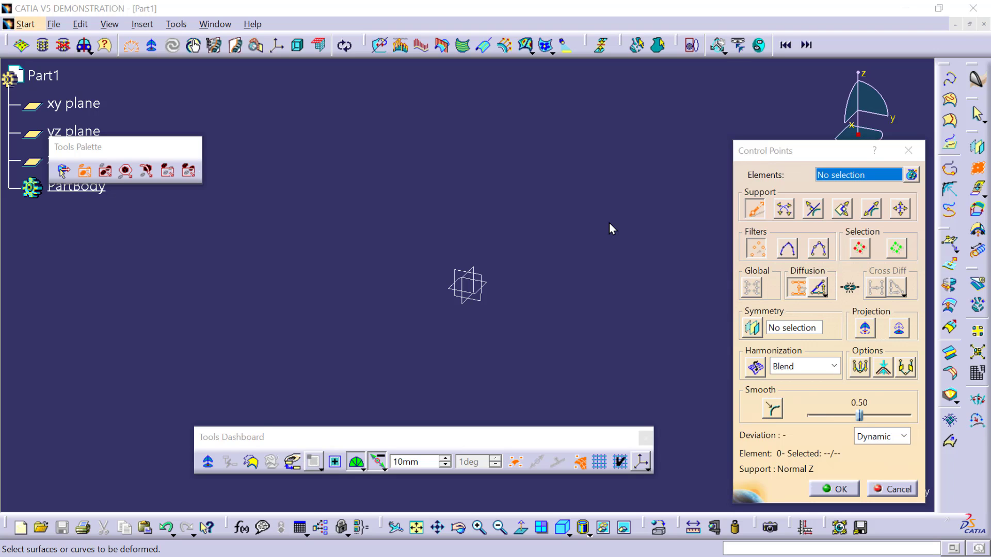
{"action": "left_click", "coordinate": [874, 151]}
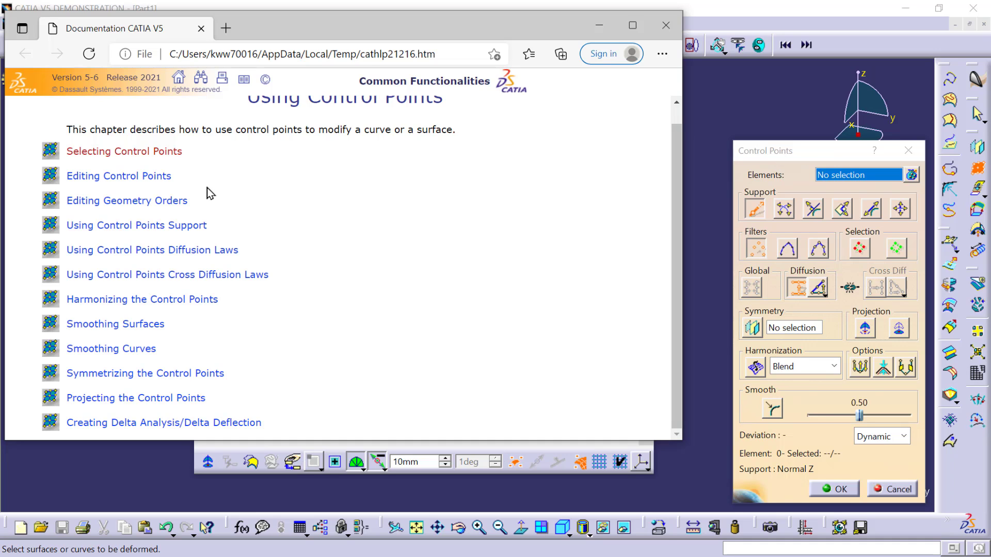
Step: Go to the Selecting Control Points page and download FreeStyle_Part_38.CATPart from it
{"action": "left_click", "coordinate": [124, 150]}
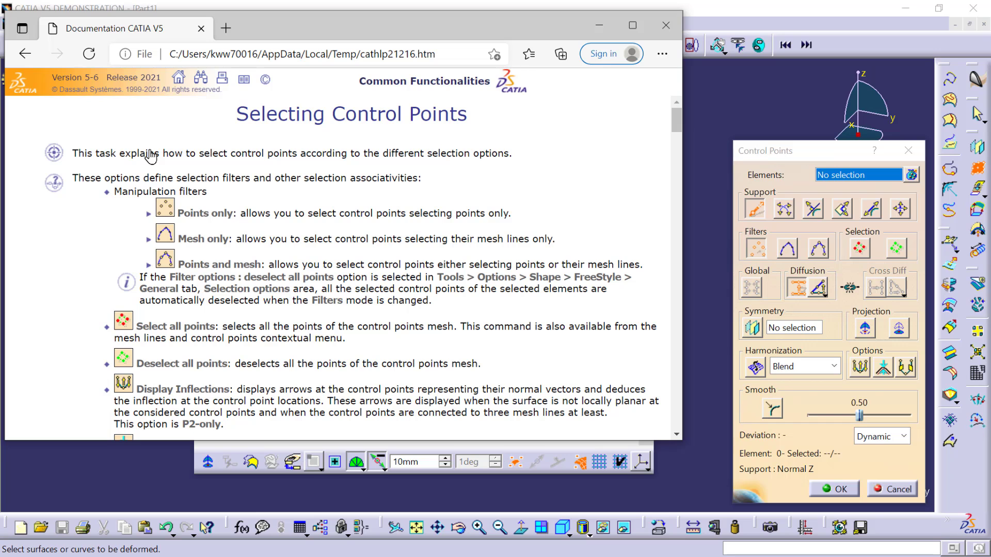
{"action": "scroll", "scroll_direction": "down", "scroll_amount": 3}
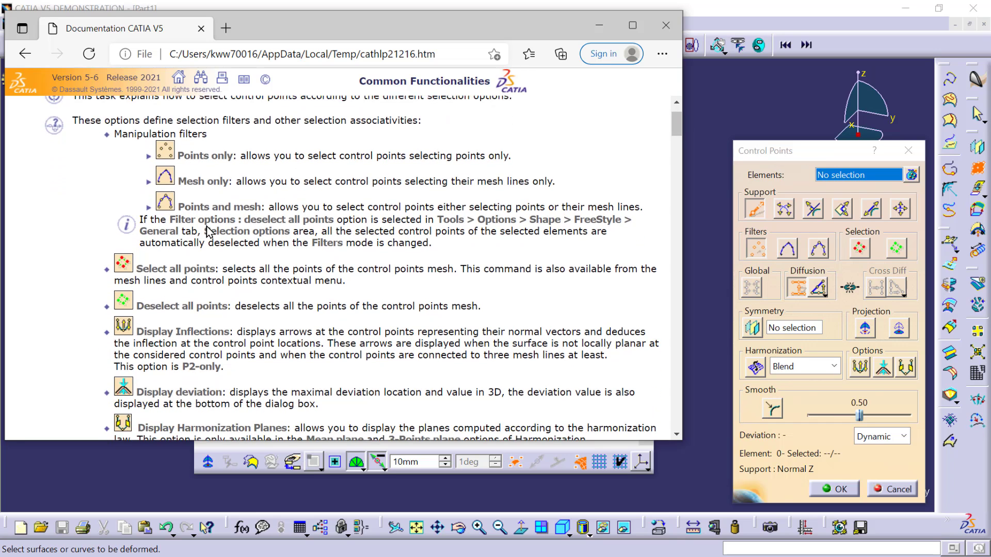
{"action": "scroll", "scroll_direction": "down", "scroll_amount": 3}
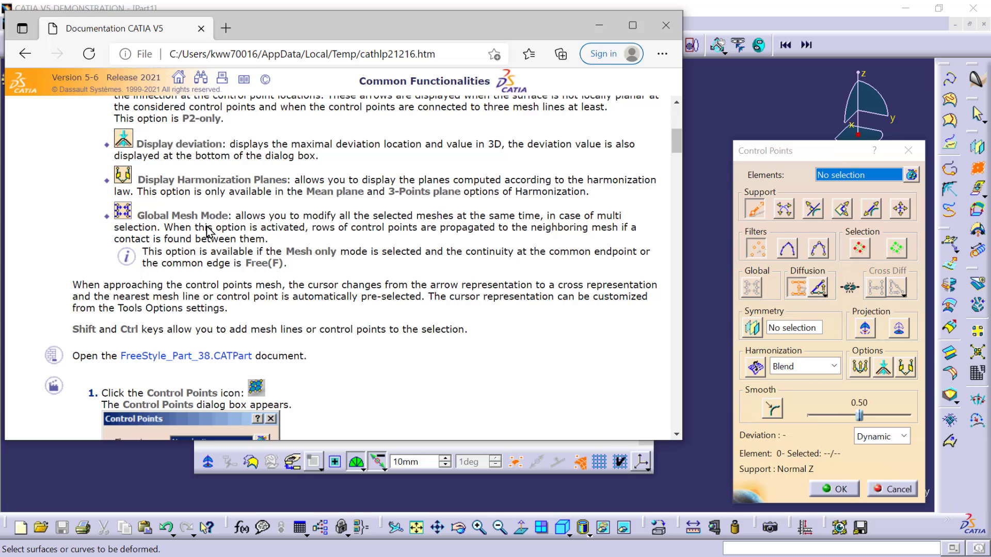
{"action": "scroll", "scroll_direction": "down", "scroll_amount": 3}
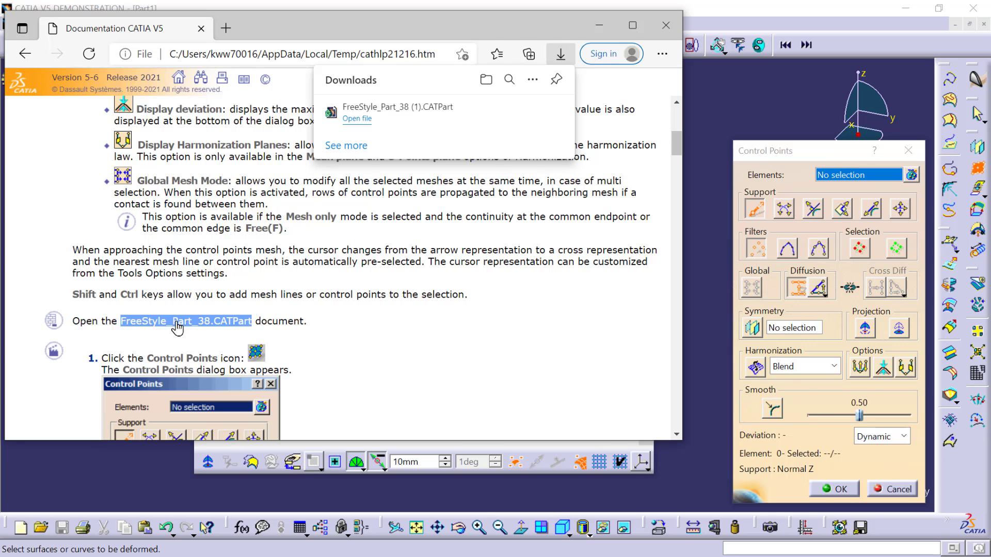
{"action": "mouse_move", "coordinate": [357, 123]}
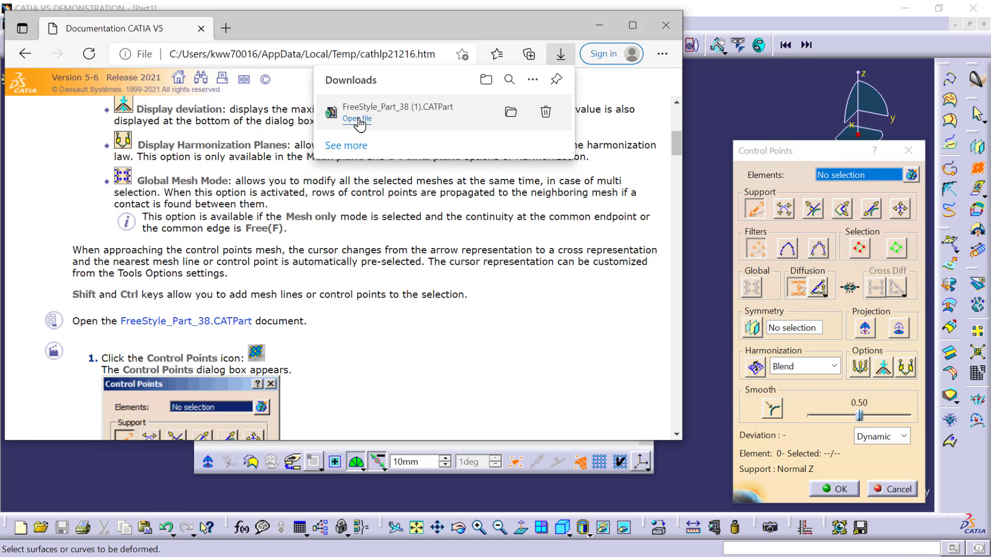
Step: Load the downloaded FreeStyle_Part_38 in CATIA, then return to the documentation page
{"action": "left_click", "coordinate": [357, 120]}
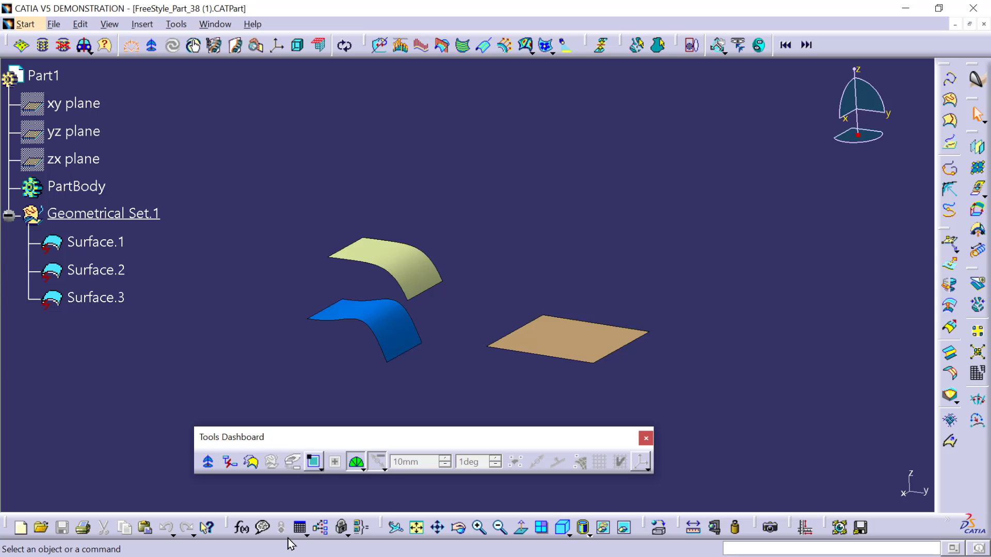
{"action": "key", "text": "alt+tab"}
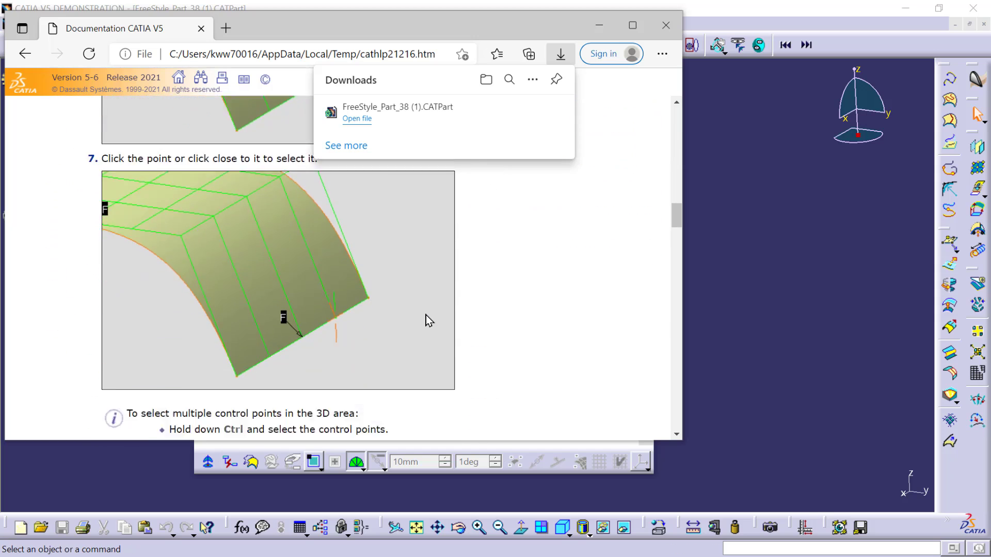
{"action": "scroll", "scroll_direction": "down", "scroll_amount": 3}
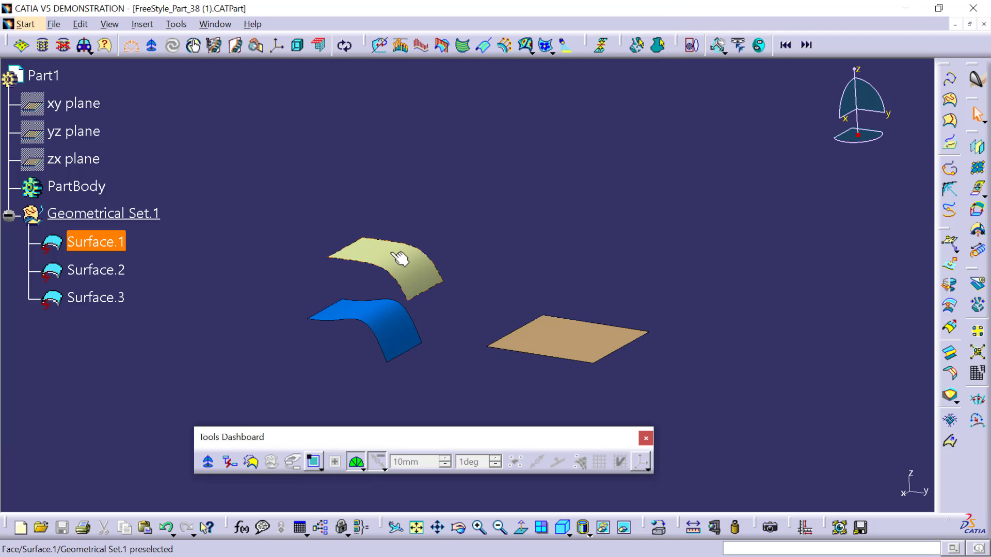
{"action": "mouse_move", "coordinate": [422, 286]}
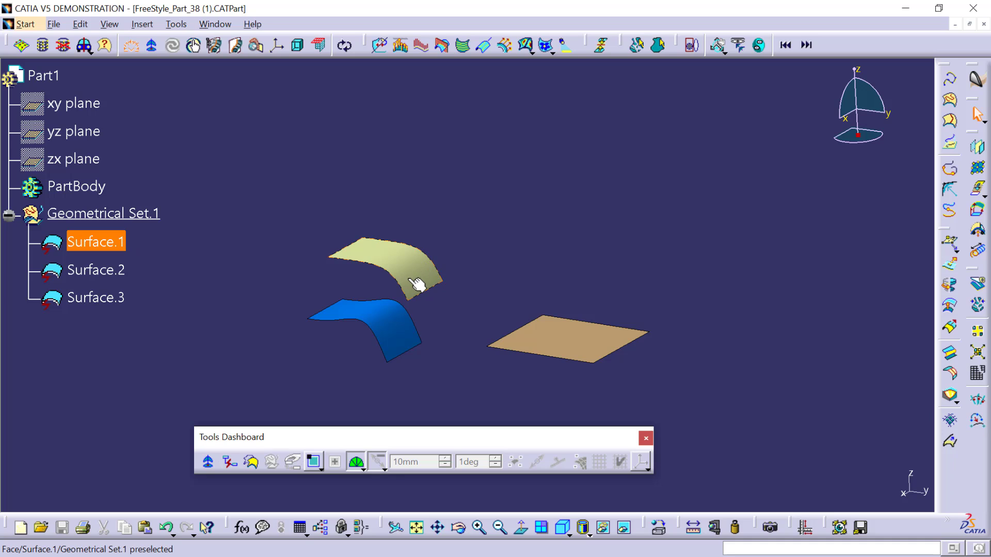
Step: Run Control Points on Surface.1 to show its control mesh, then bring the help window forward
{"action": "left_click", "coordinate": [411, 277]}
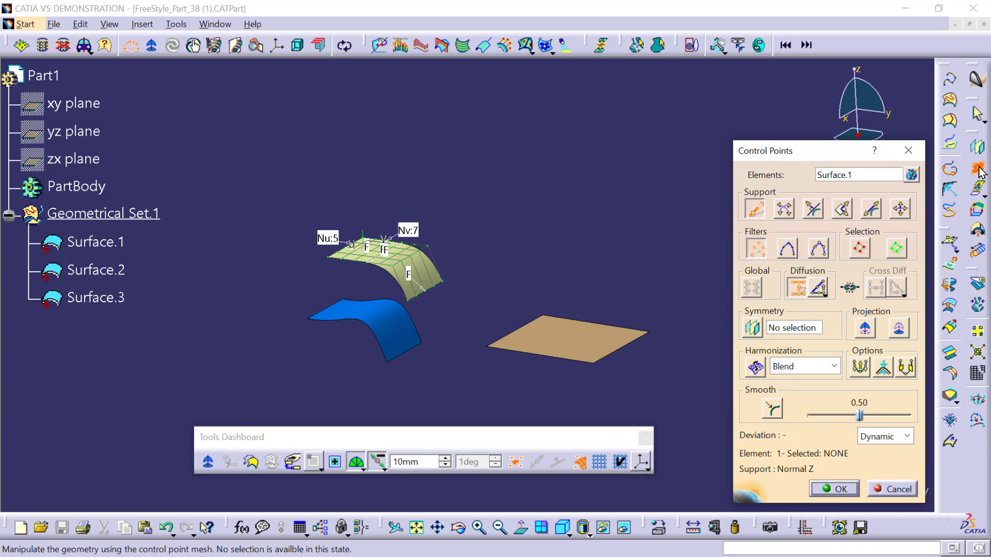
{"action": "mouse_move", "coordinate": [649, 545]}
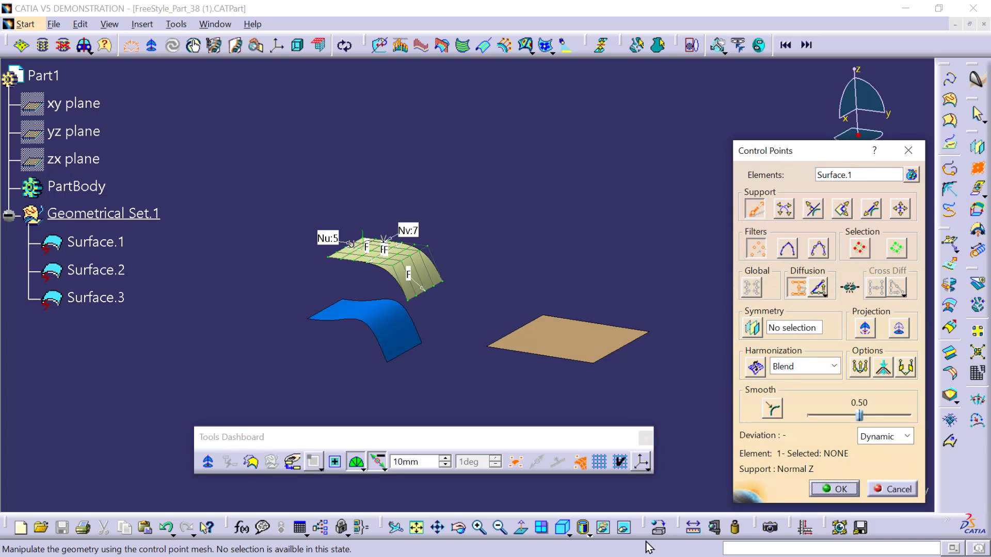
{"action": "key", "text": "alt+tab"}
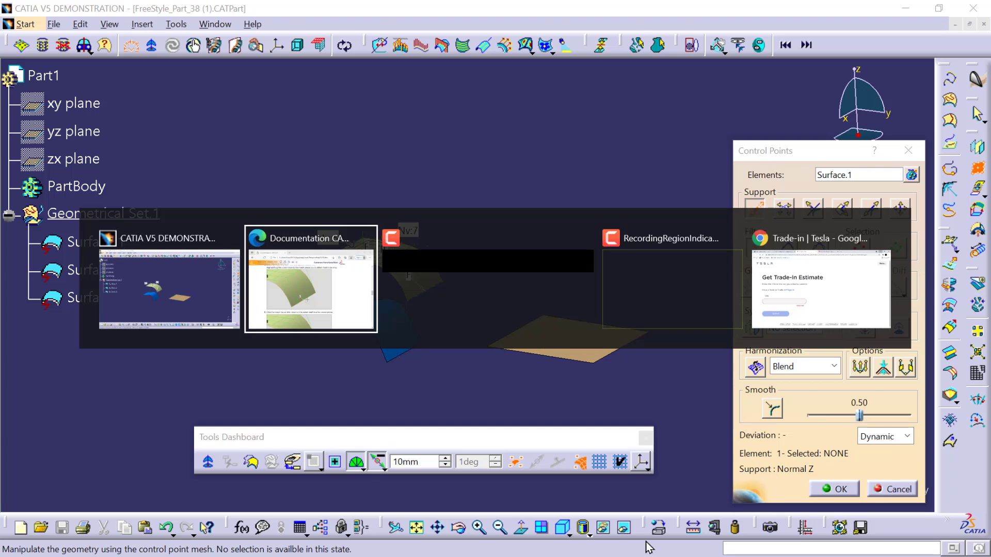
{"action": "left_click", "coordinate": [309, 278]}
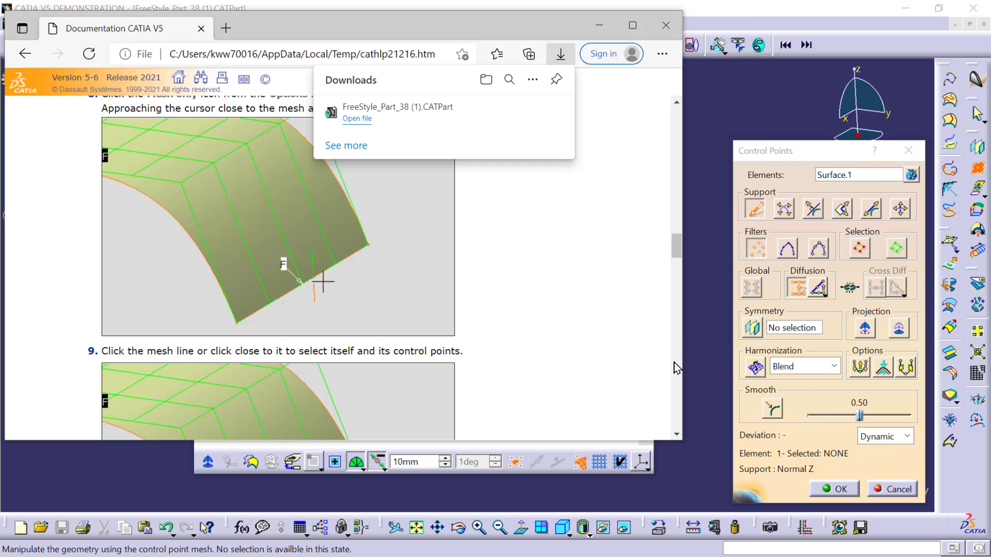
Step: Scroll the help page through snapping steps to the Edge Selection and Manipulation section
{"action": "scroll", "scroll_direction": "down", "scroll_amount": 3}
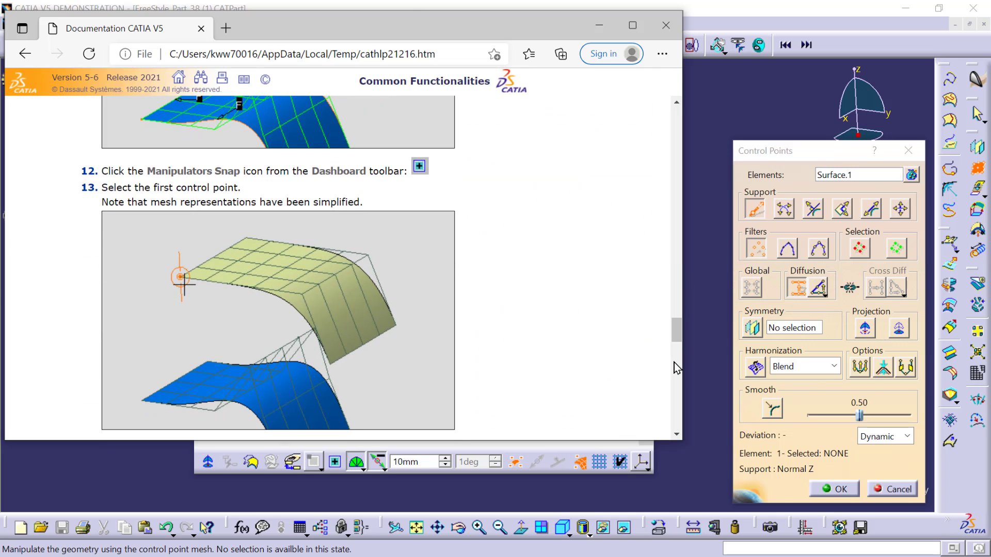
{"action": "scroll", "scroll_direction": "down", "scroll_amount": 3}
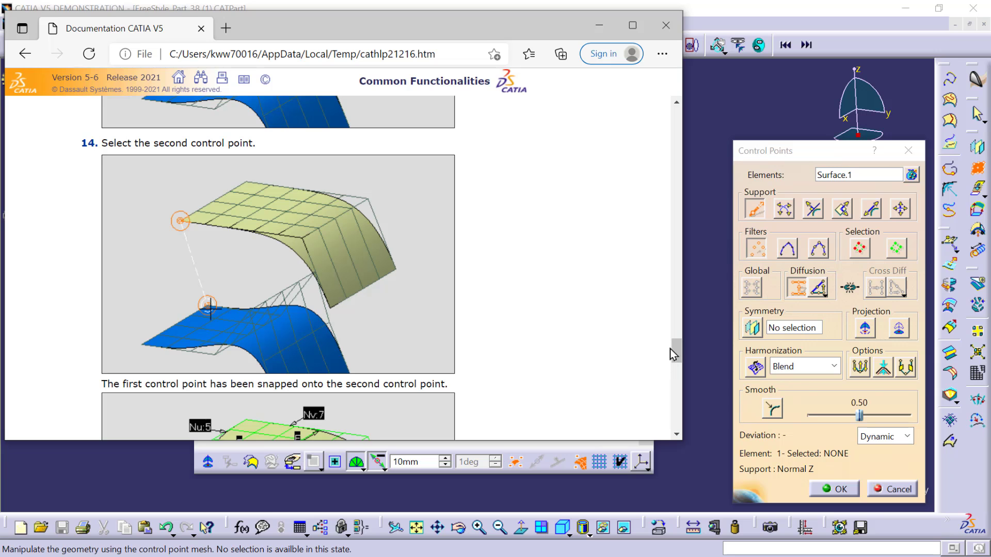
{"action": "scroll", "scroll_direction": "down", "scroll_amount": 3}
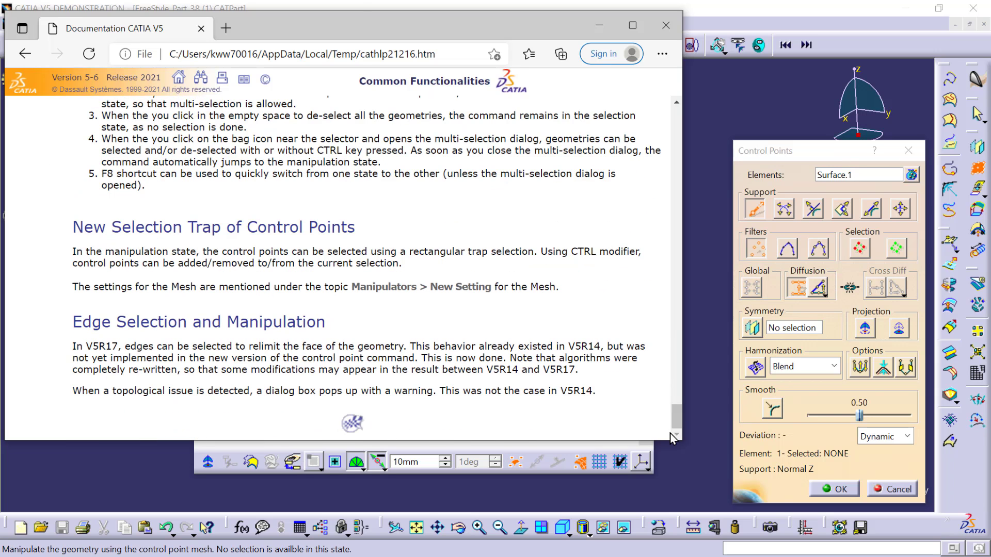
{"action": "mouse_move", "coordinate": [695, 128]}
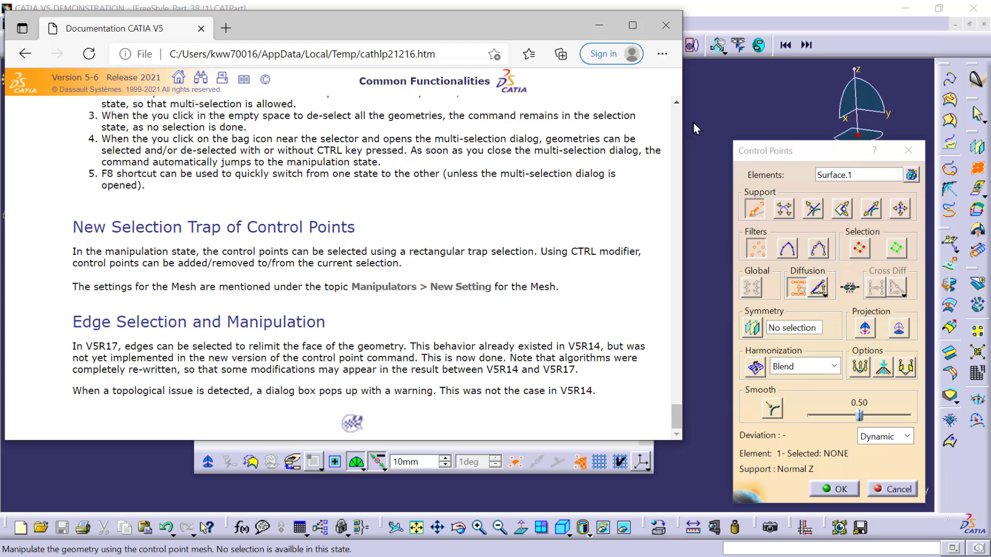
{"action": "mouse_move", "coordinate": [705, 91]}
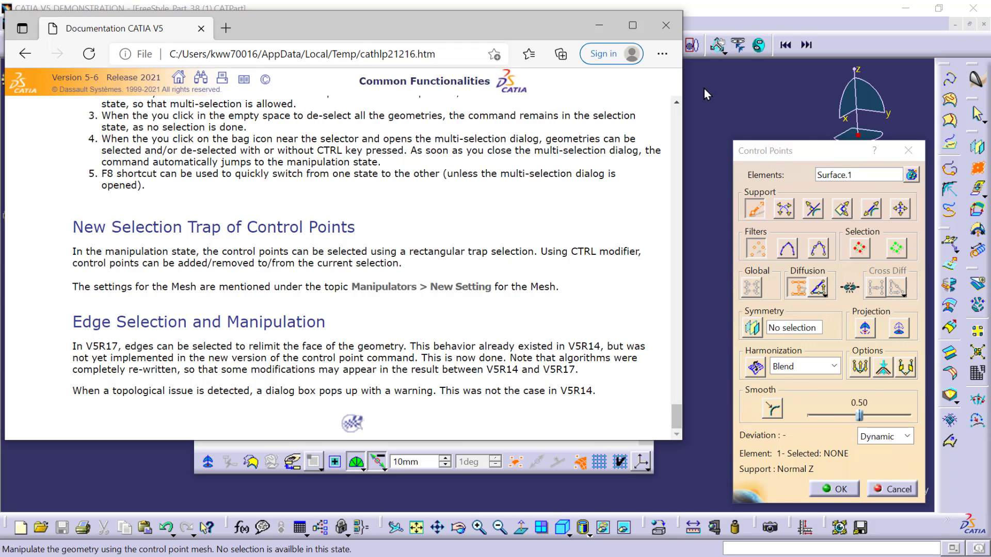
{"action": "mouse_move", "coordinate": [760, 311]}
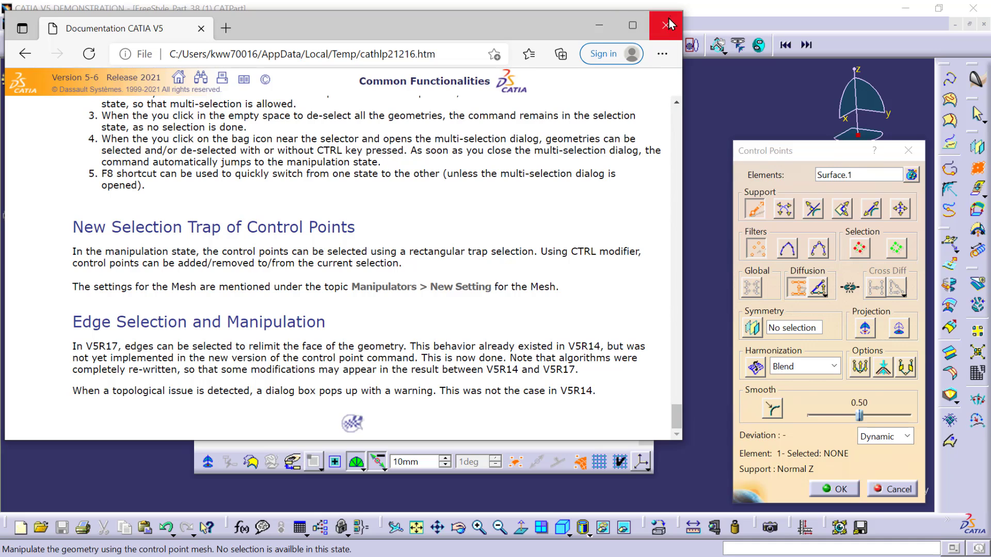
Step: Close the help window and cancel the Control Points dialog, leaving Surface.1 unchanged
{"action": "left_click", "coordinate": [667, 24]}
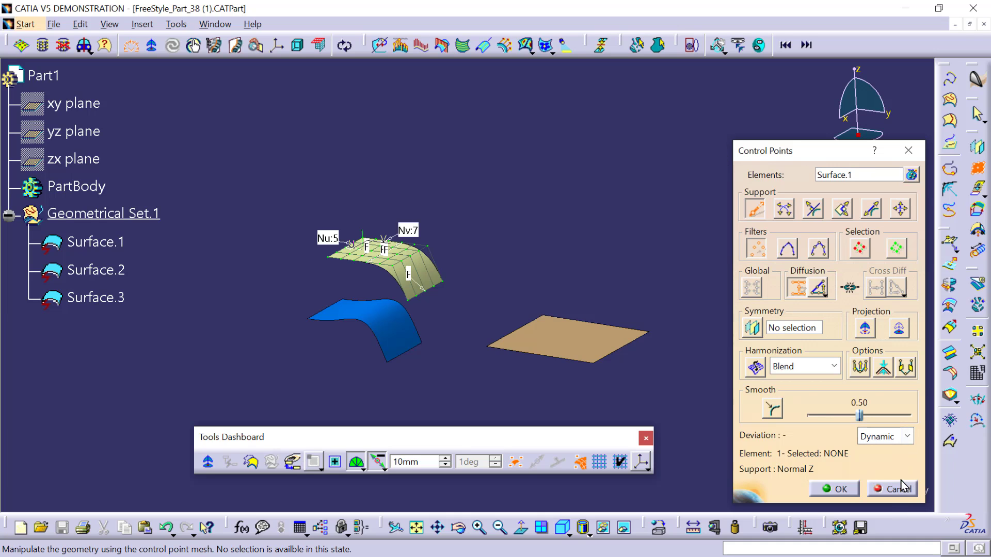
{"action": "left_click", "coordinate": [898, 489]}
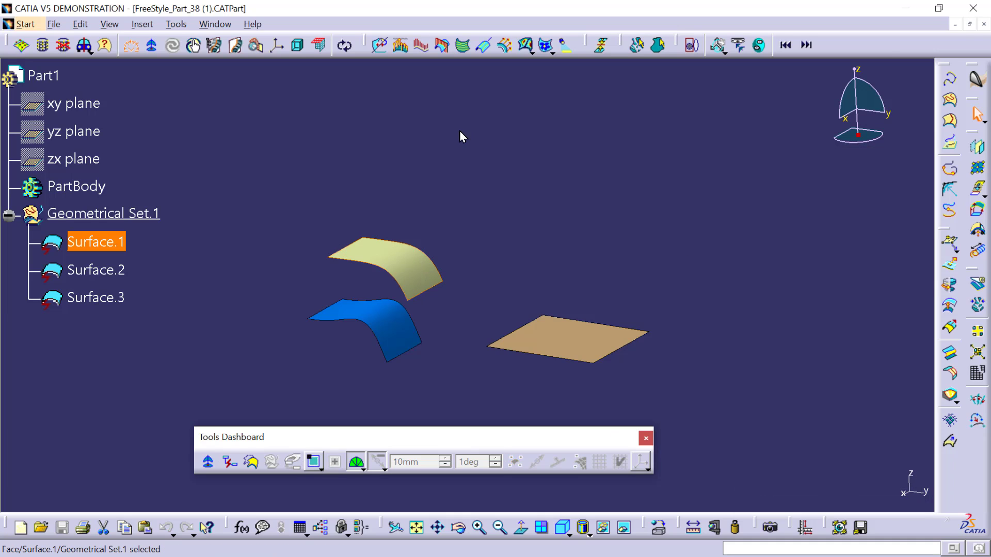
{"action": "left_click", "coordinate": [176, 24]}
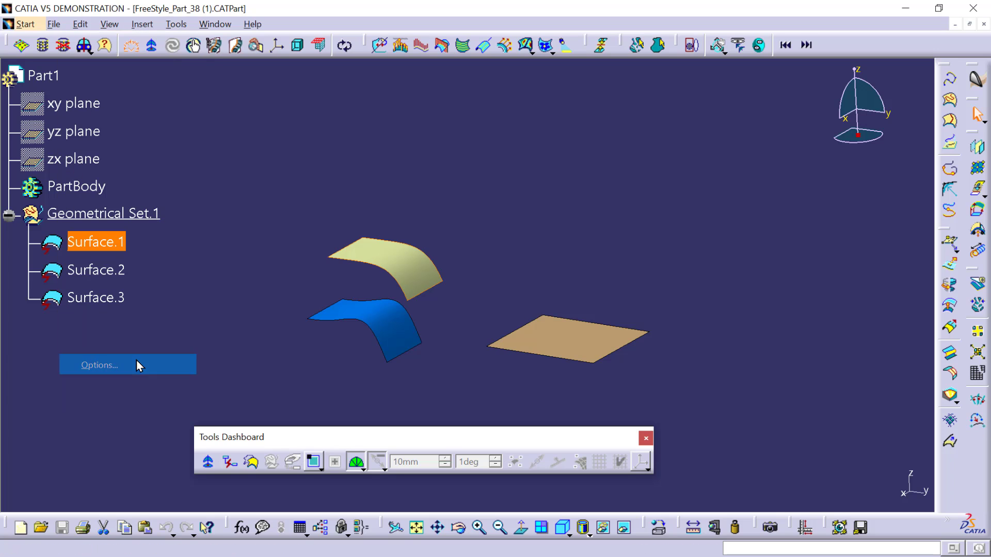
Step: In Options > Licensing, uncheck Demo Mode, acknowledge the restart warning and confirm with OK
{"action": "left_click", "coordinate": [99, 364]}
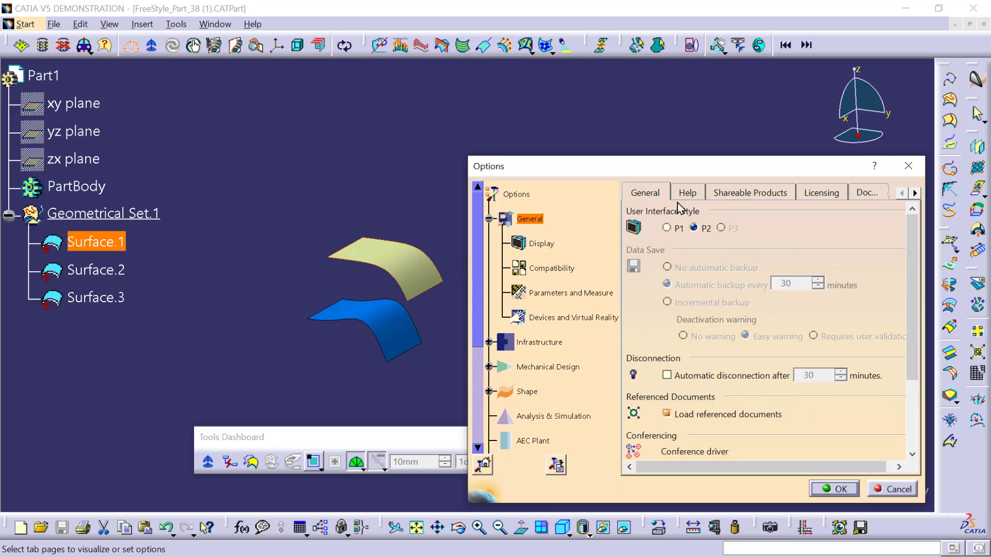
{"action": "mouse_move", "coordinate": [775, 207]}
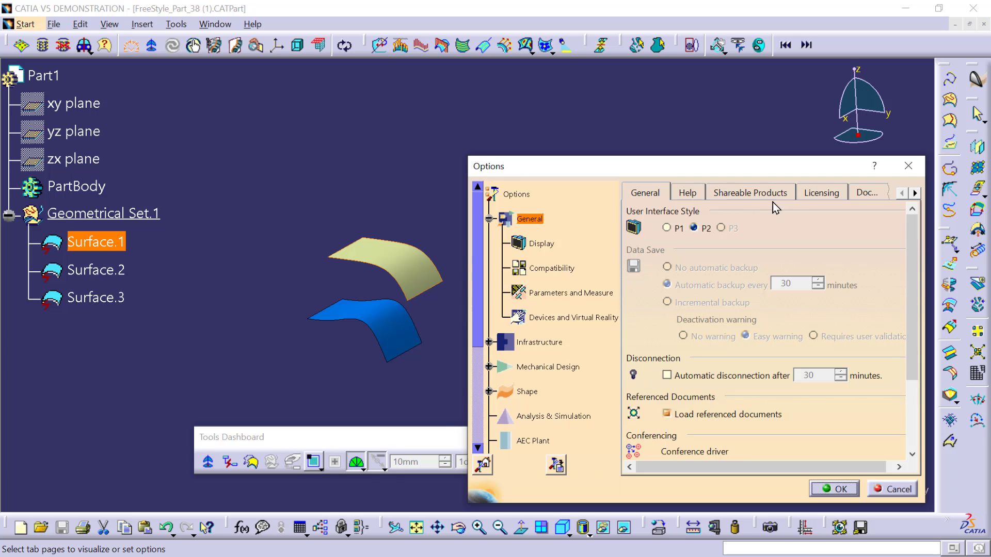
{"action": "left_click", "coordinate": [821, 192]}
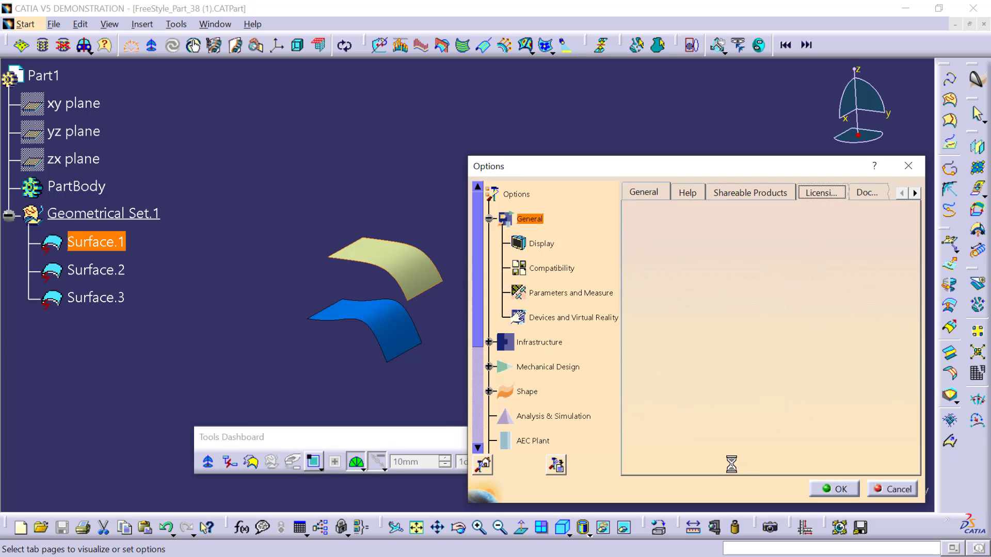
{"action": "left_click", "coordinate": [818, 192]}
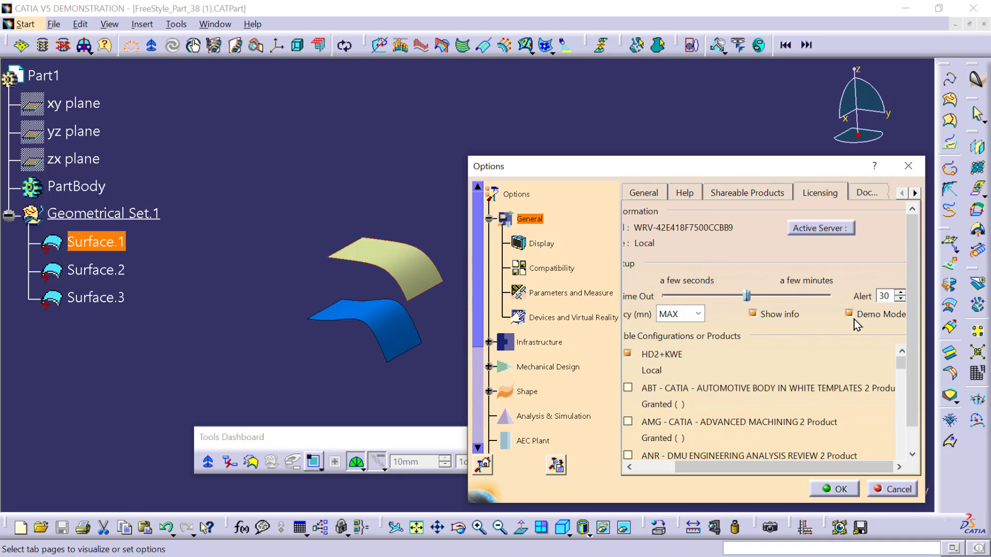
{"action": "left_click", "coordinate": [849, 314]}
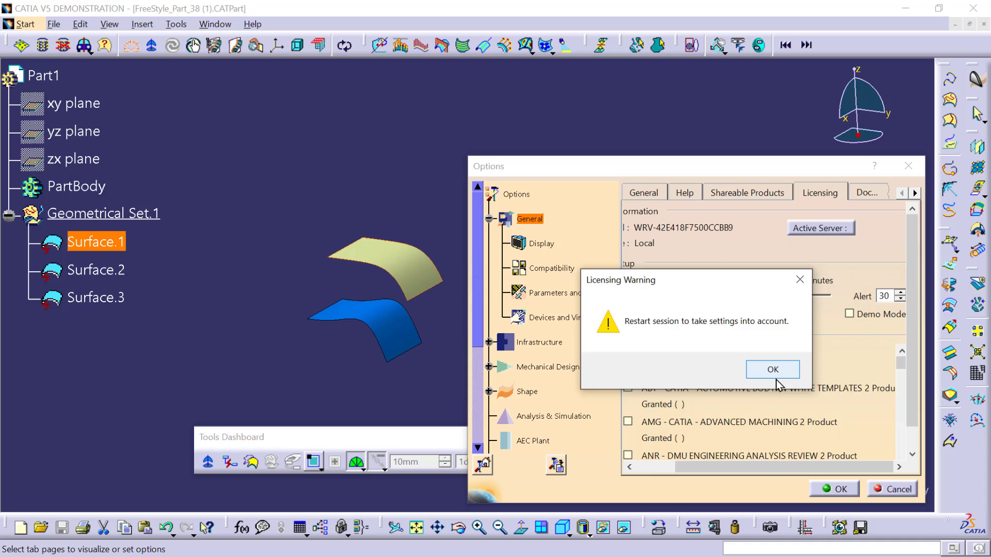
{"action": "left_click", "coordinate": [772, 369]}
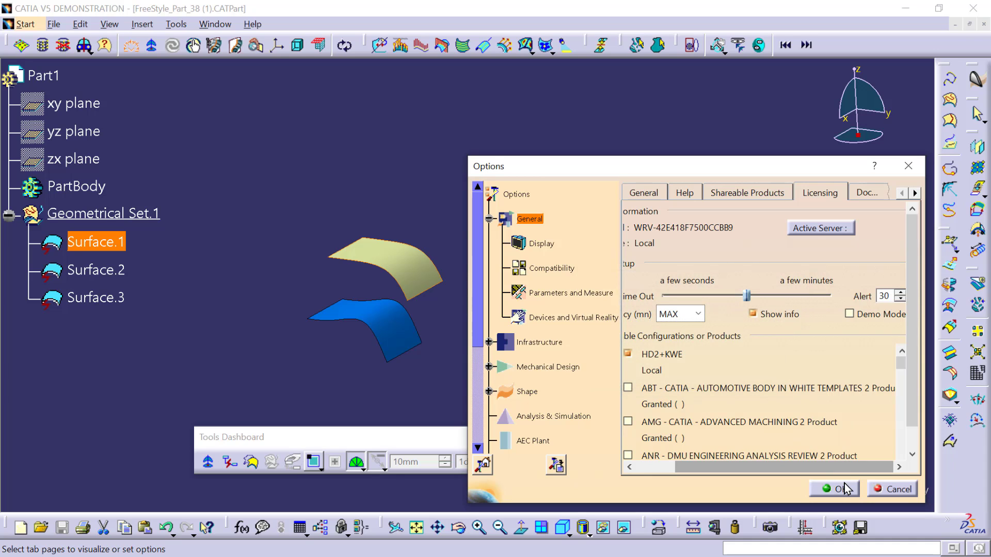
{"action": "left_click", "coordinate": [834, 488]}
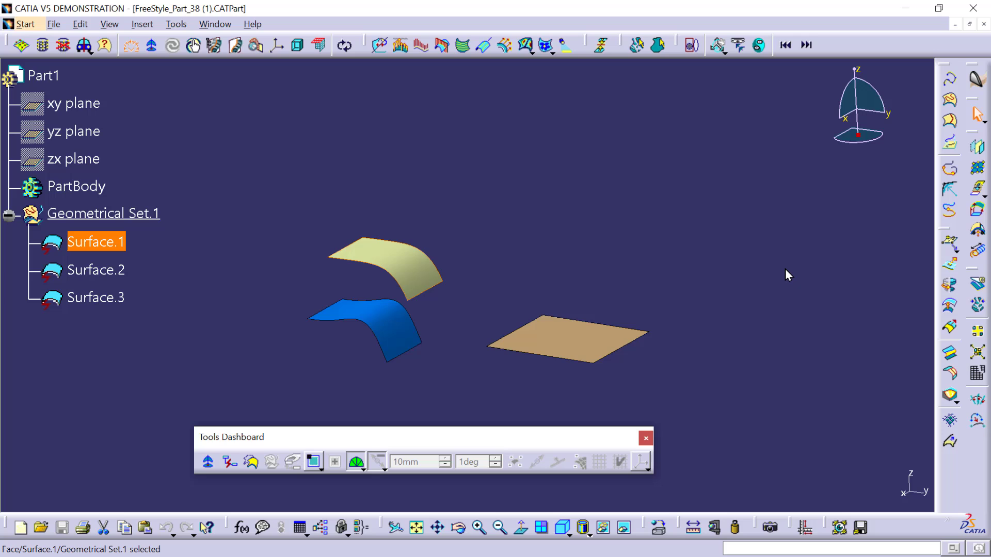
{"action": "mouse_move", "coordinate": [169, 72]}
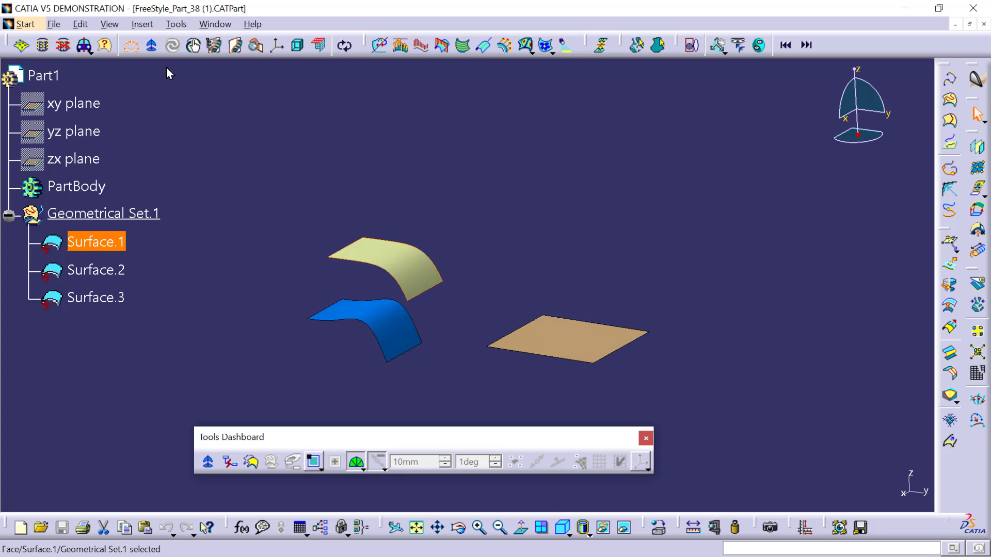